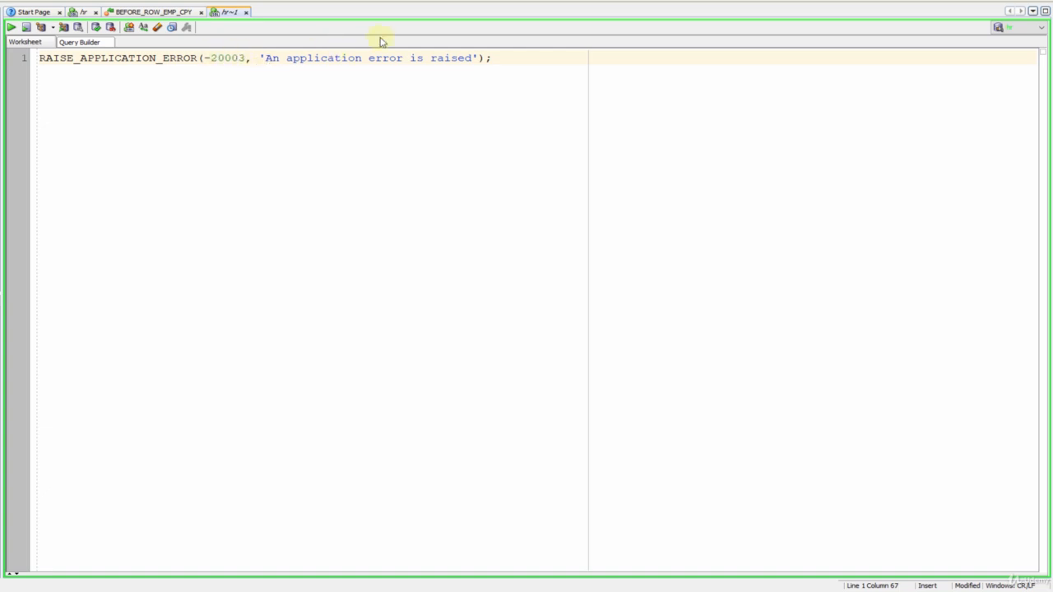
{"action": "mouse_move", "coordinate": [382, 67]}
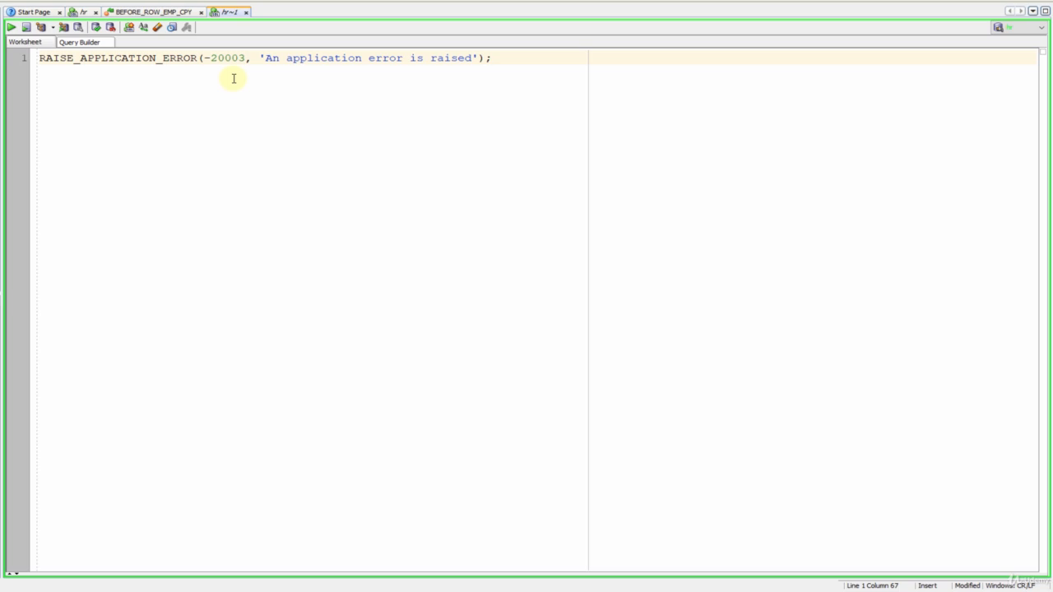
{"action": "mouse_move", "coordinate": [222, 33]}
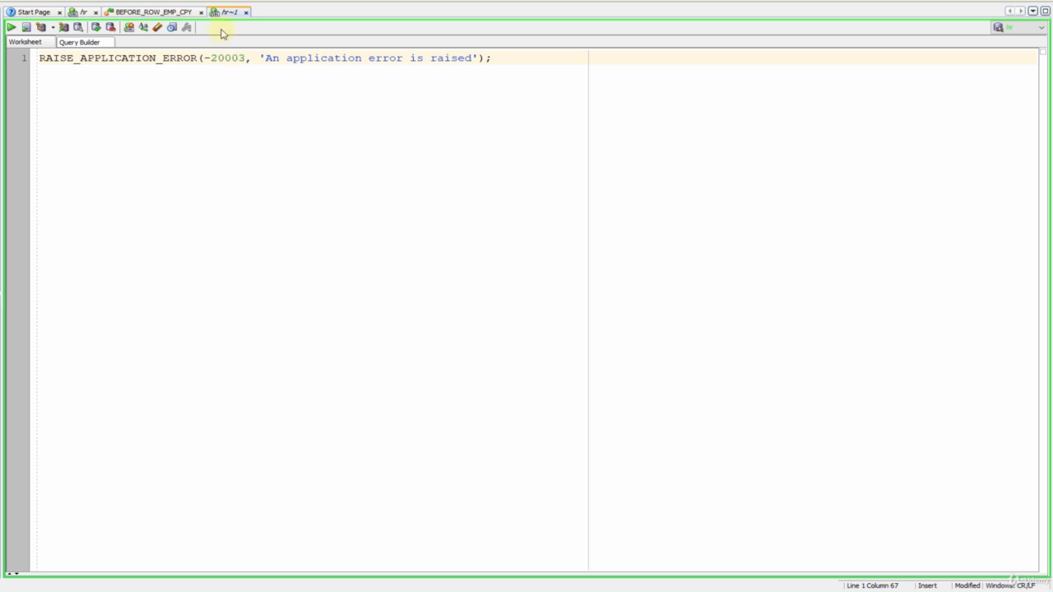
Step: In the inserting branch, add an if :n.hire_date > sysdate ... end if block
{"action": "left_click", "coordinate": [151, 11]}
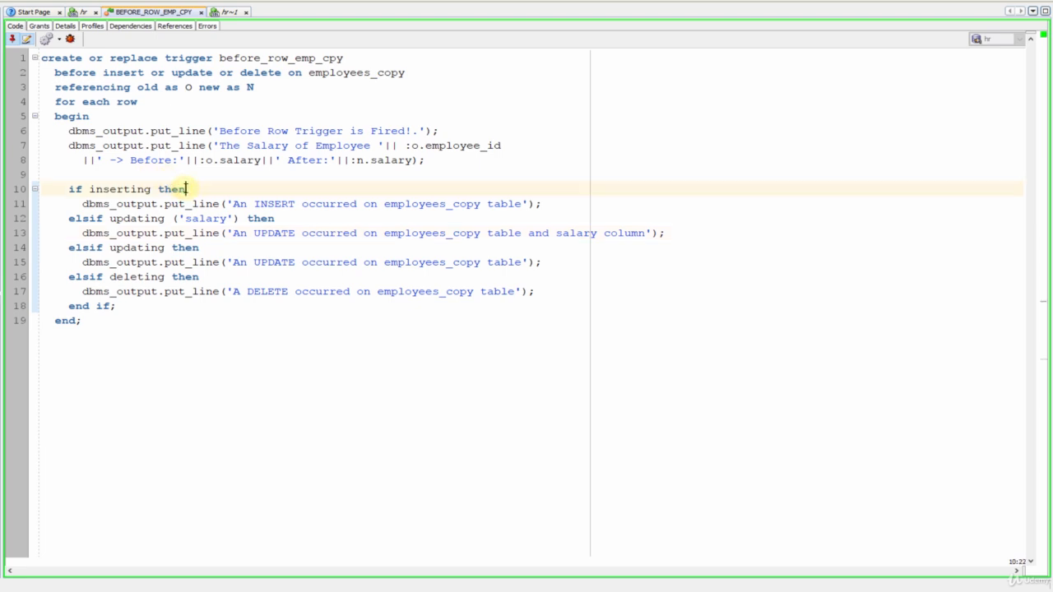
{"action": "key", "text": "Return"}
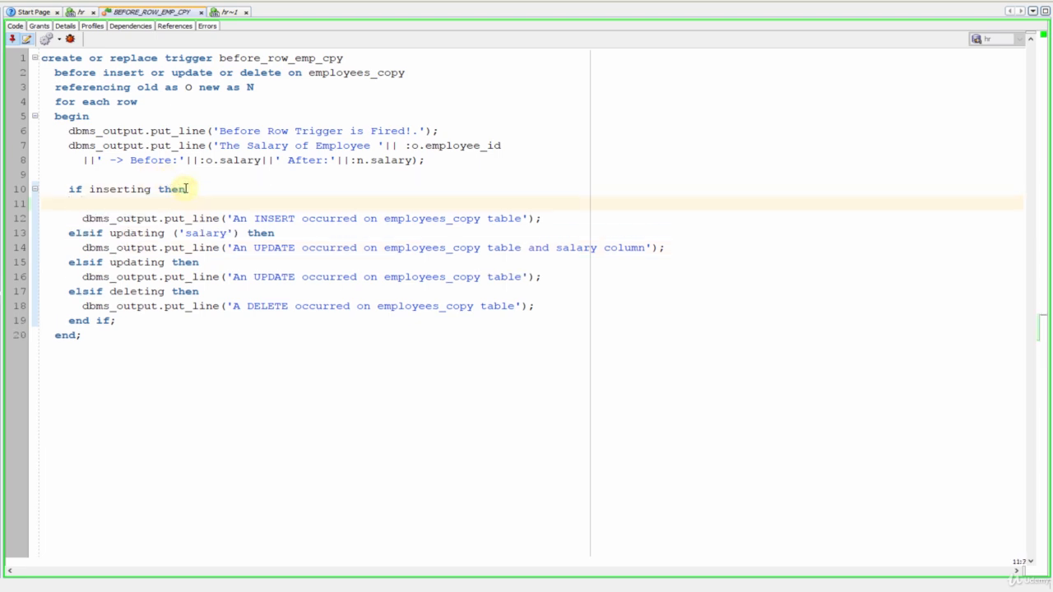
{"action": "type", "text": "if"}
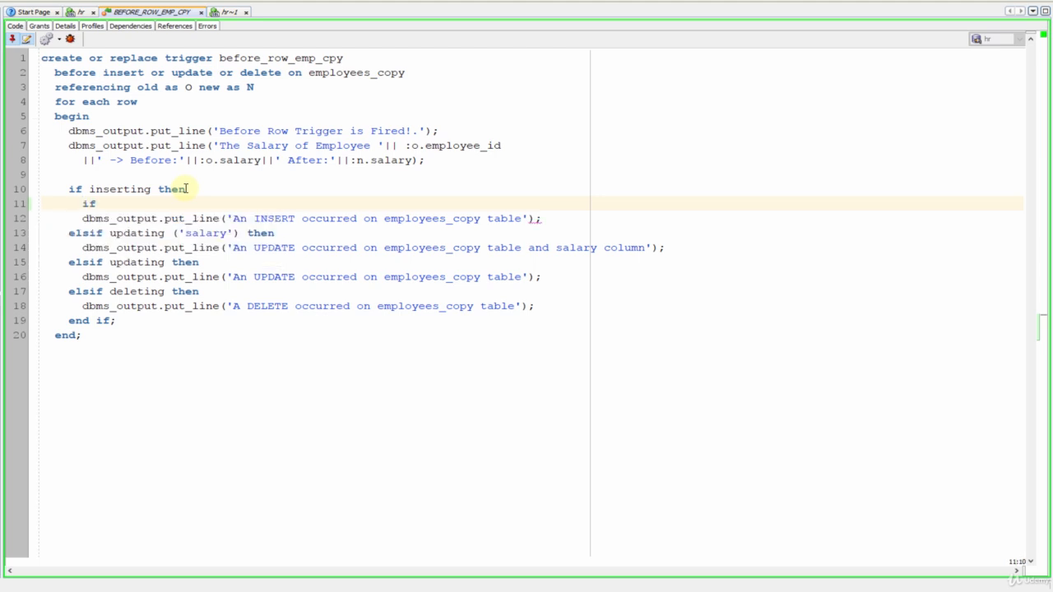
{"action": "type", "text": ":n."}
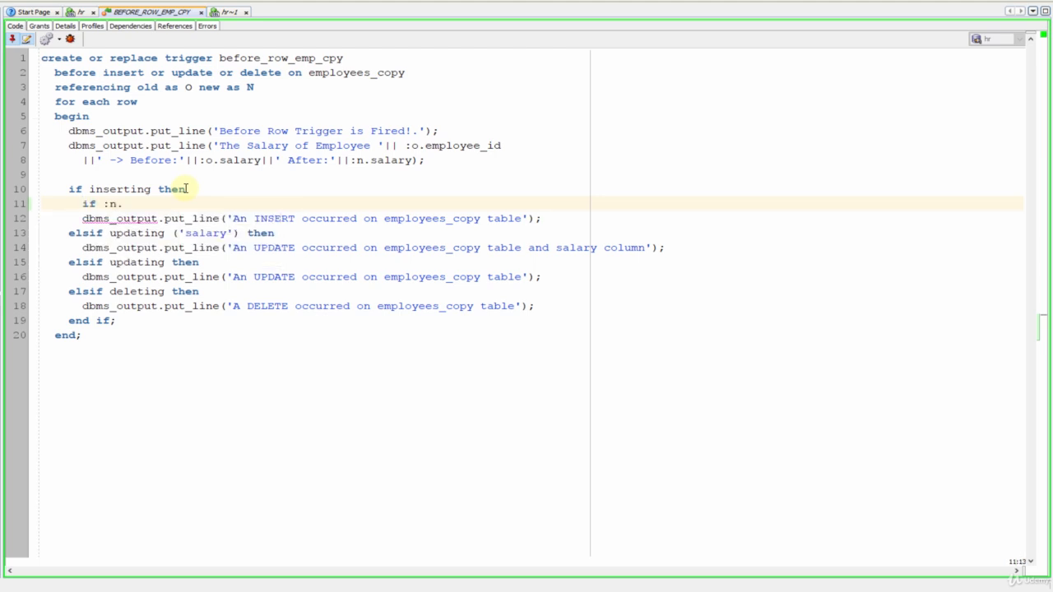
{"action": "type", "text": "hire_date"}
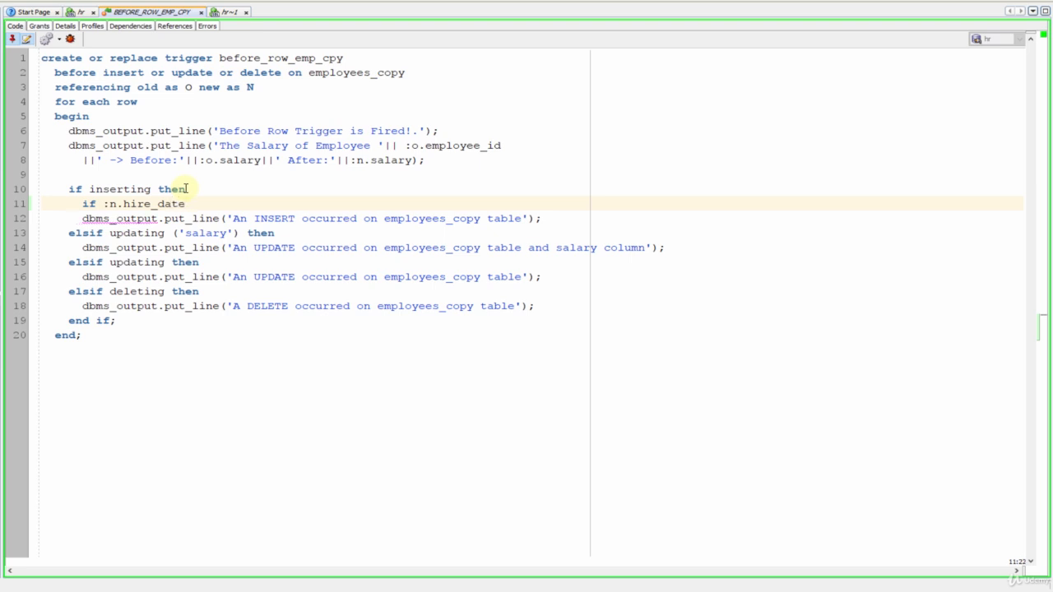
{"action": "type", "text": "> sysdate th"}
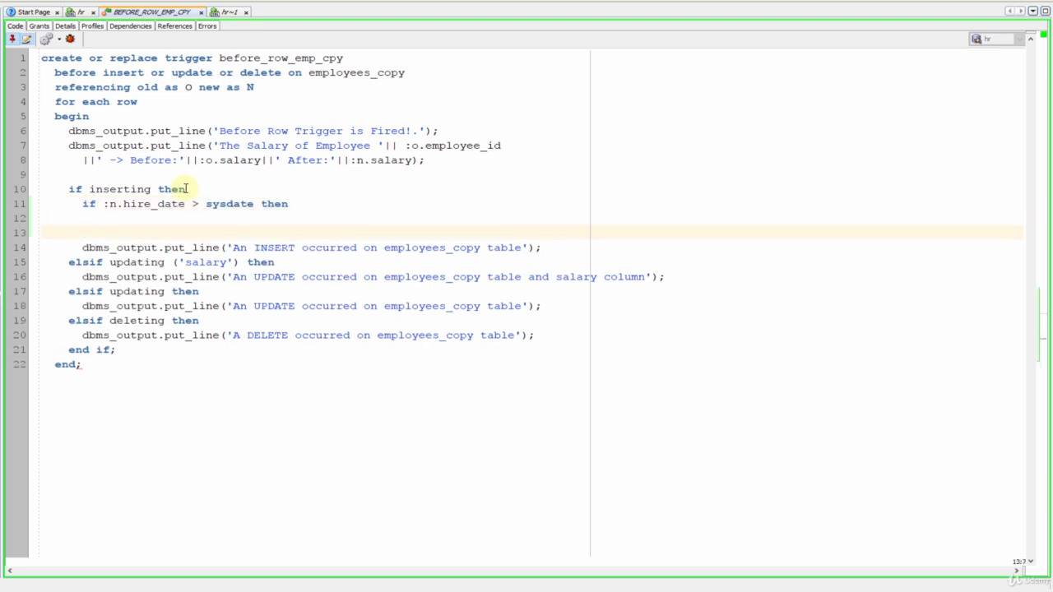
{"action": "type", "text": "end if;"}
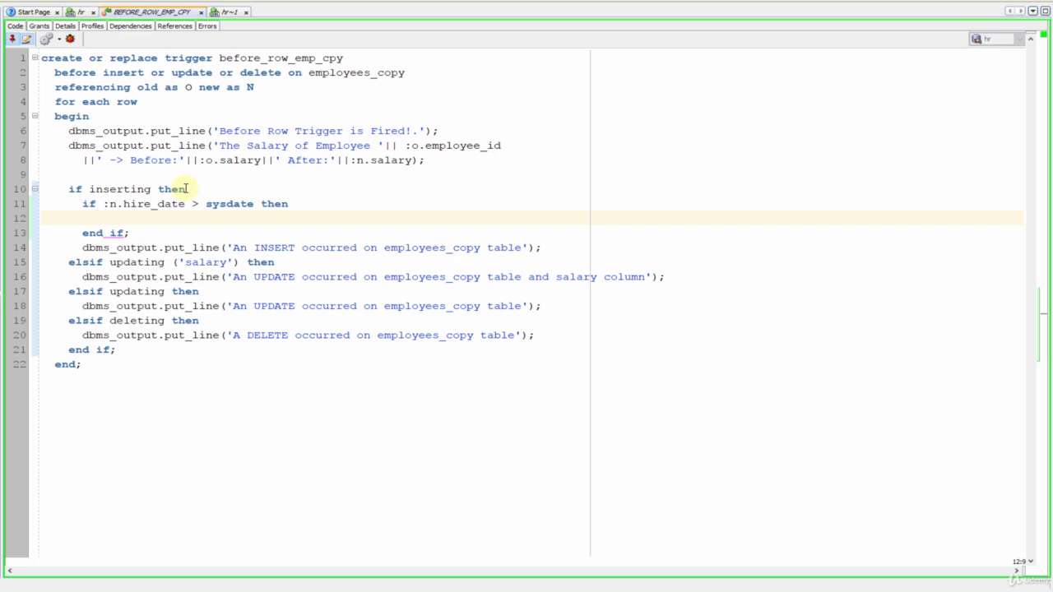
Step: Inside it, call raise_application_error(-20000, 'You cannot enter a future hire..')
{"action": "type", "text": "raise"}
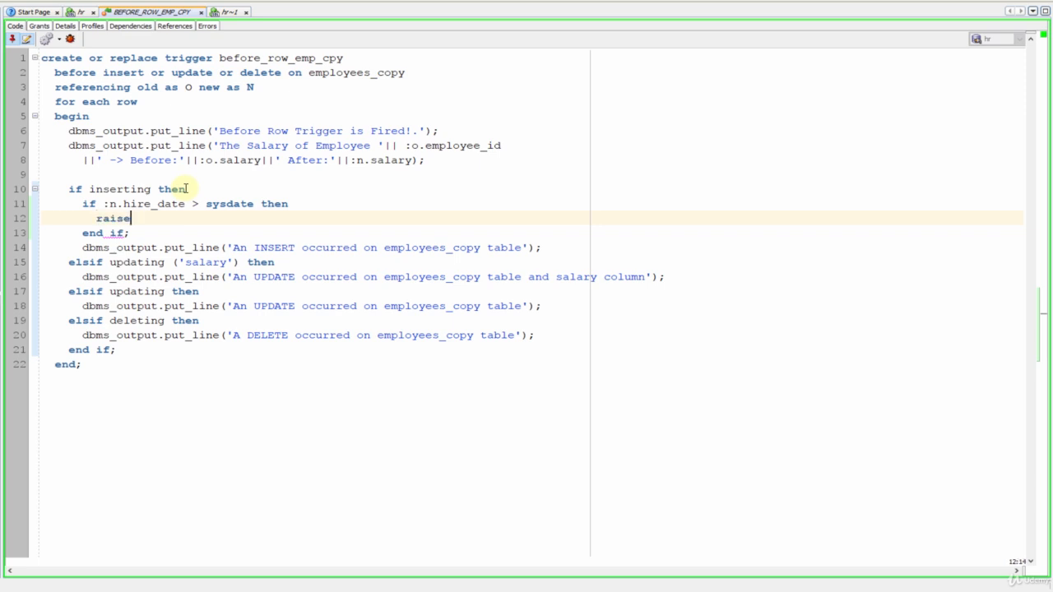
{"action": "type", "text": "_applicati"}
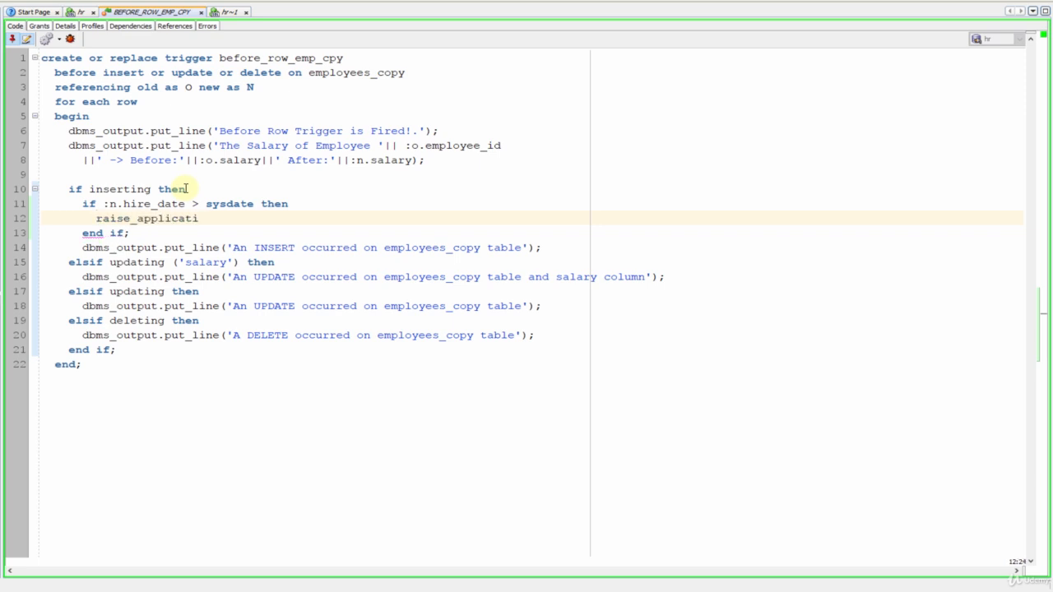
{"action": "type", "text": "on_error"}
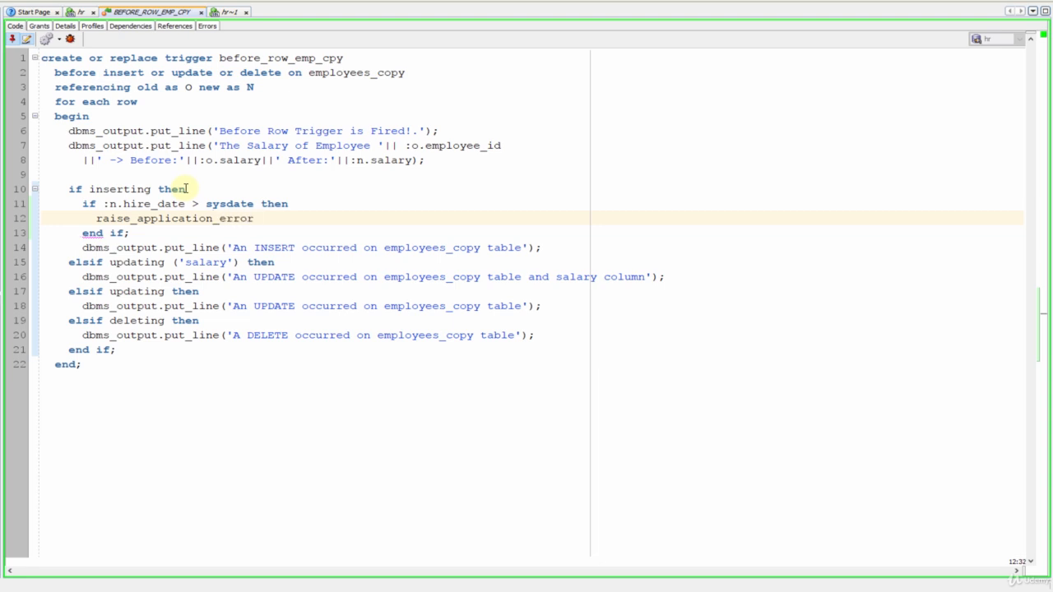
{"action": "type", "text": "();"}
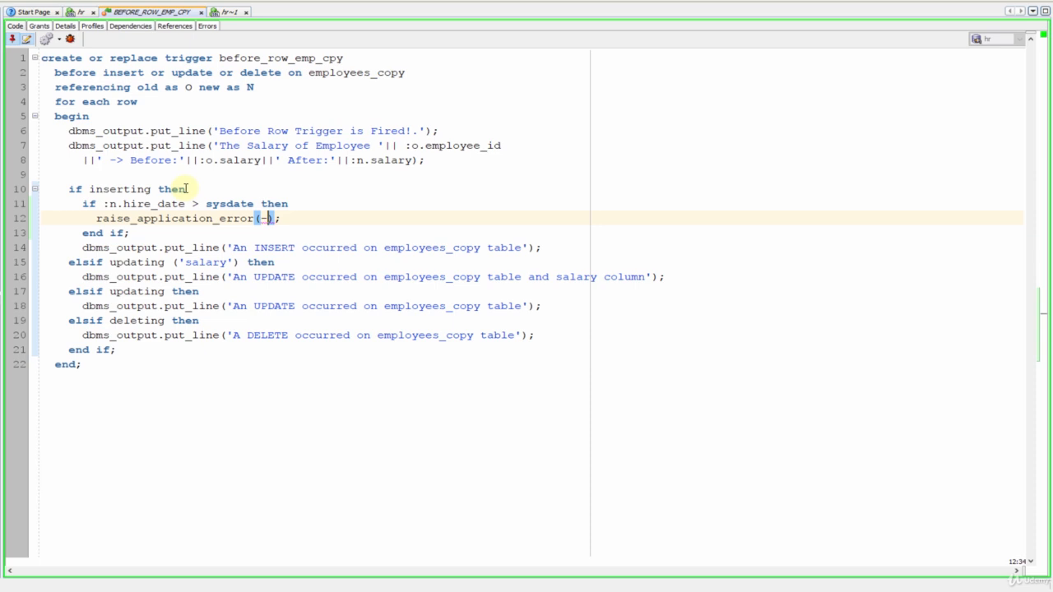
{"action": "type", "text": "-20000"}
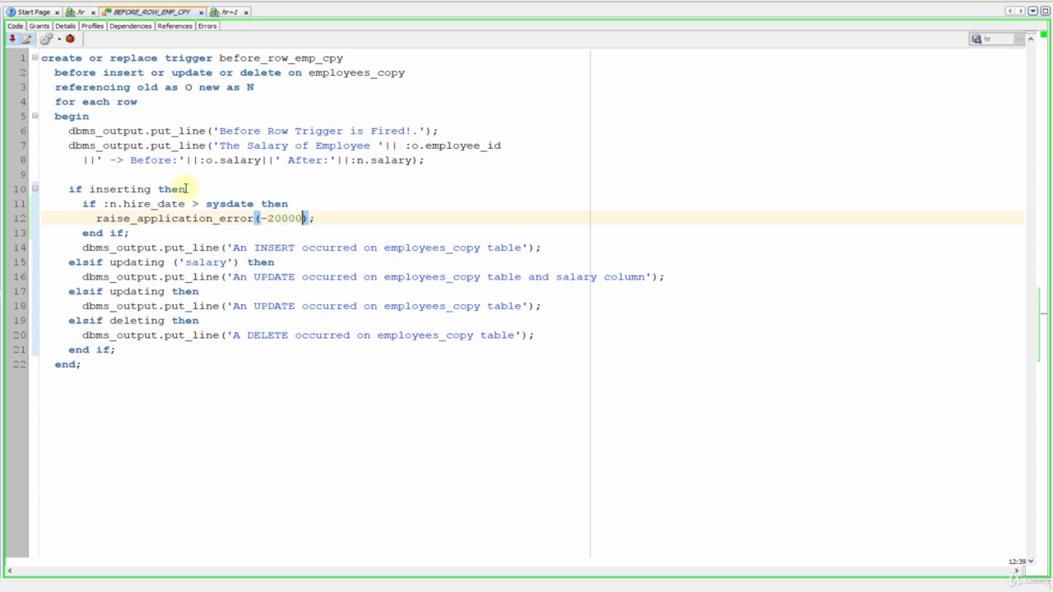
{"action": "type", "text": ",'"}
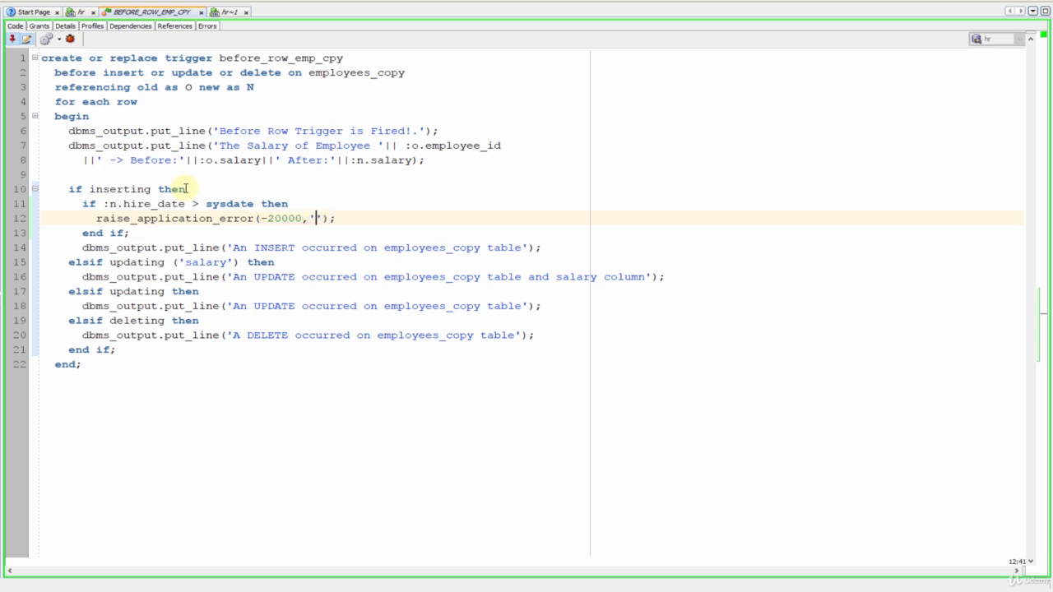
{"action": "type", "text": "You"}
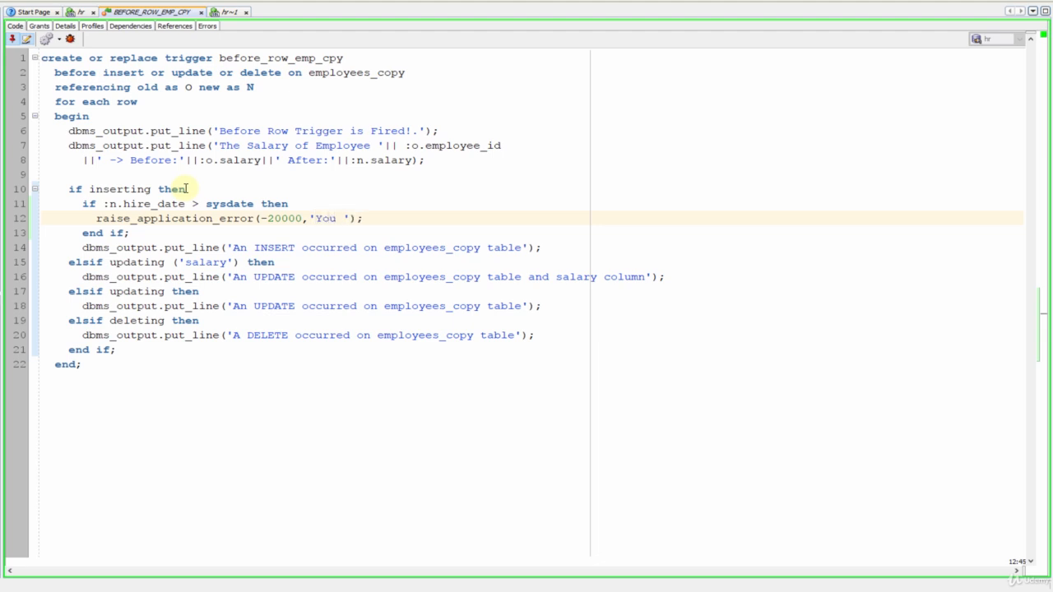
{"action": "type", "text": "cannot enter a"}
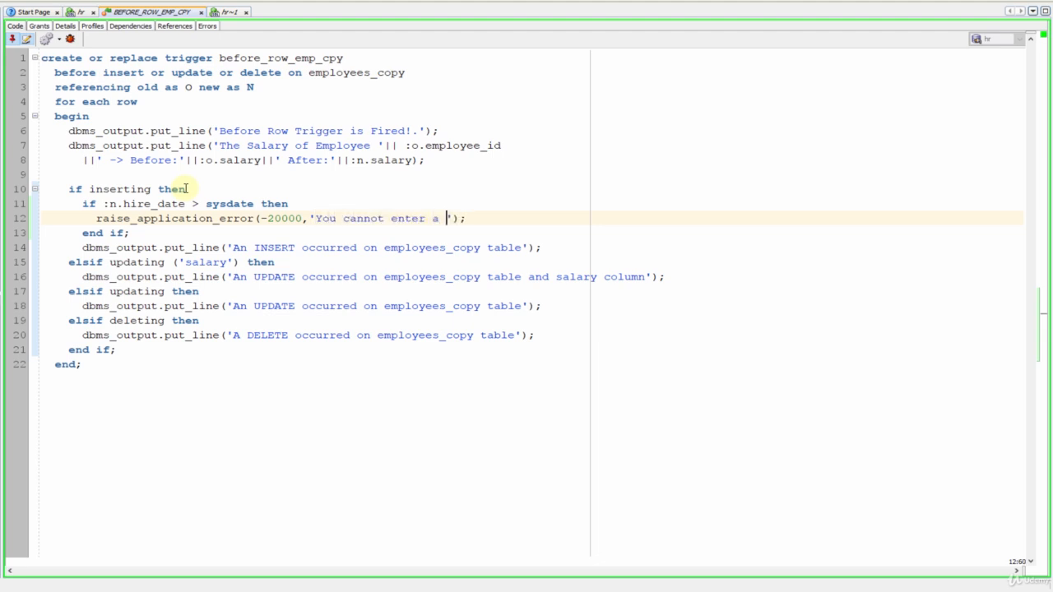
{"action": "type", "text": "future hire"}
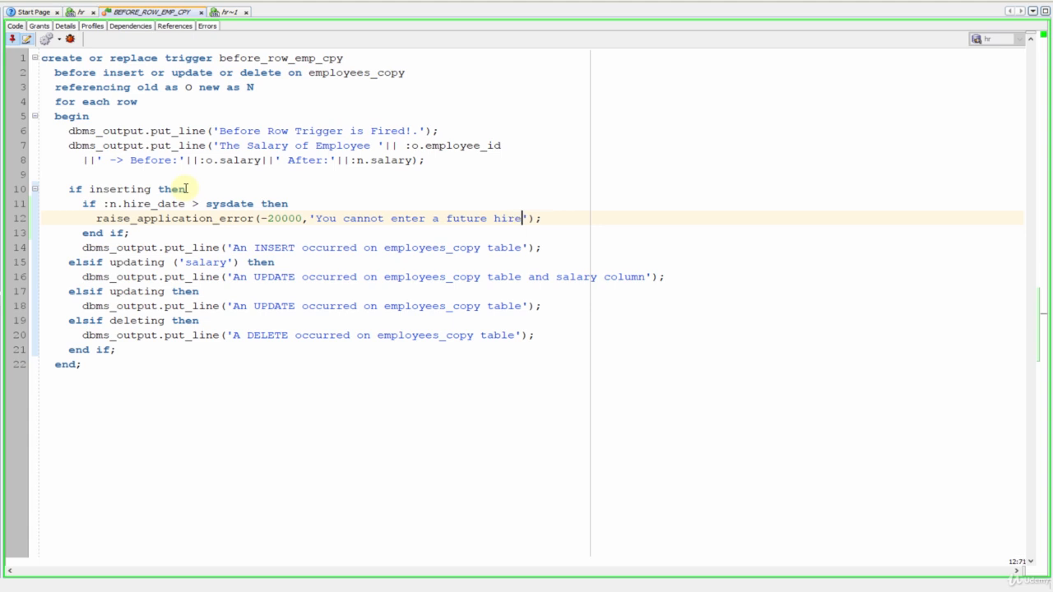
{"action": "type", "text": ".."}
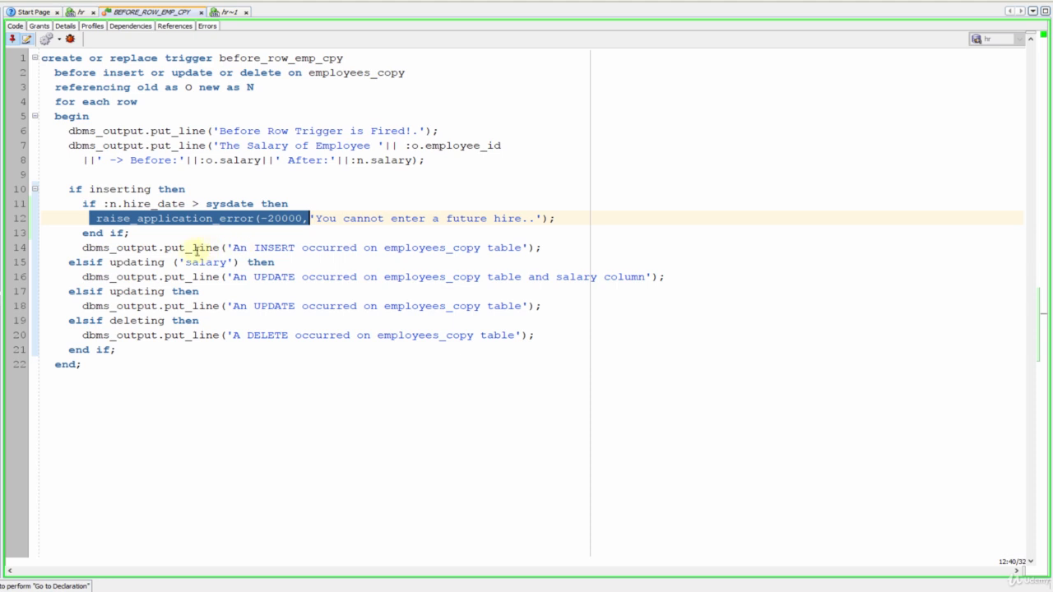
{"action": "mouse_move", "coordinate": [273, 287]}
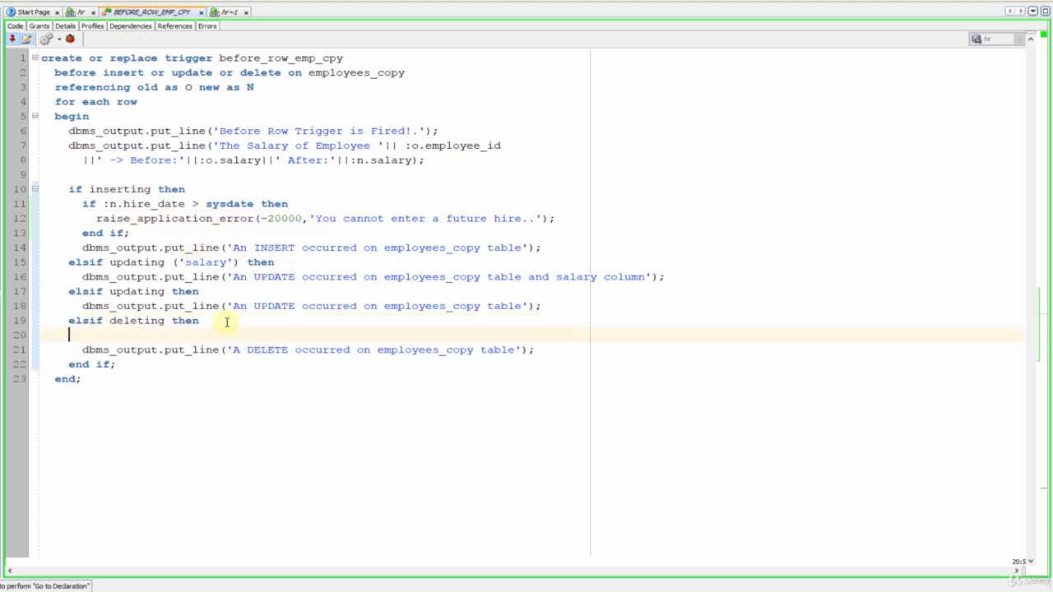
Step: In the deleting branch, write raise_application_error(-20001,'You cannot delete from the employees_copy table..');
{"action": "type", "text": "raise_application_error(-20000,"}
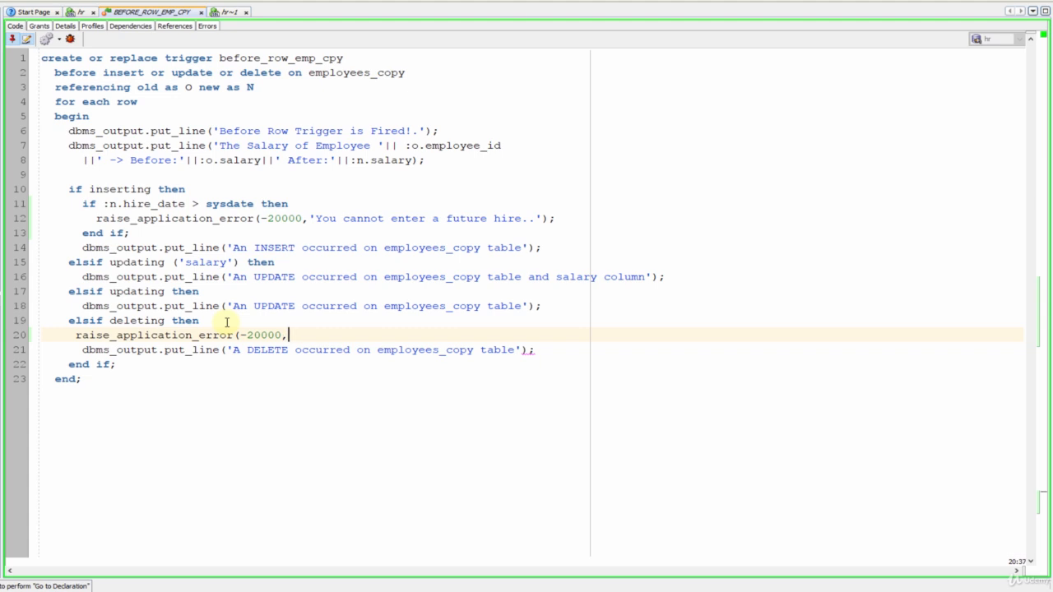
{"action": "type", "text": "1"}
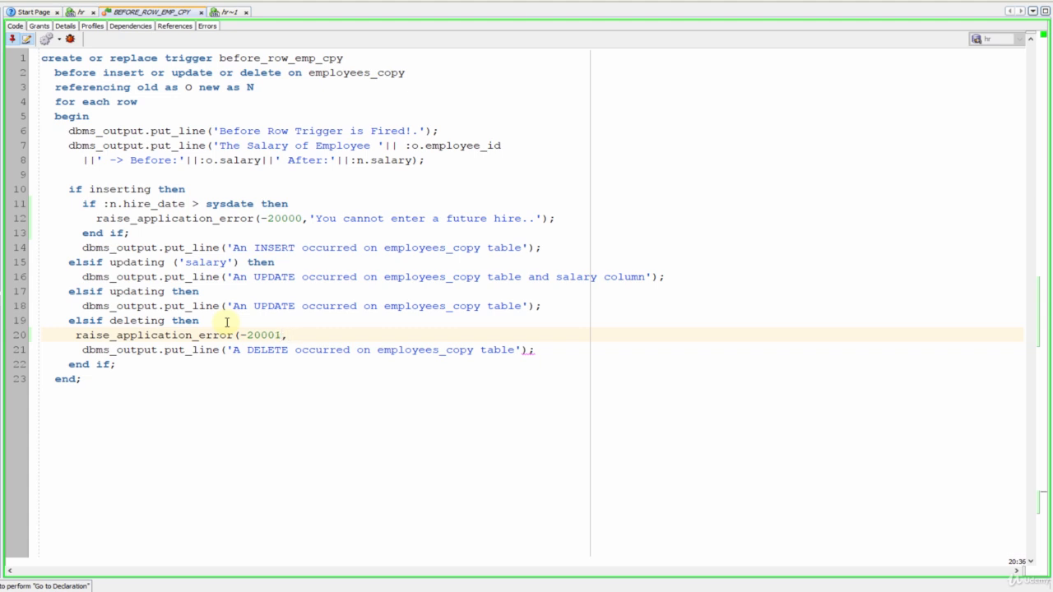
{"action": "type", "text": "''"}
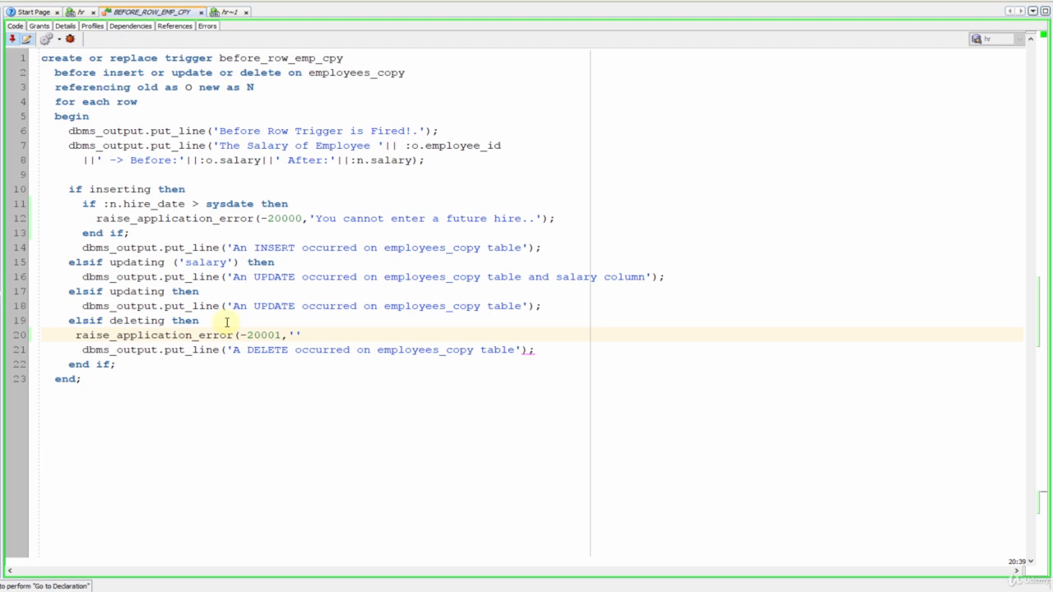
{"action": "type", "text": "You cannot delete"}
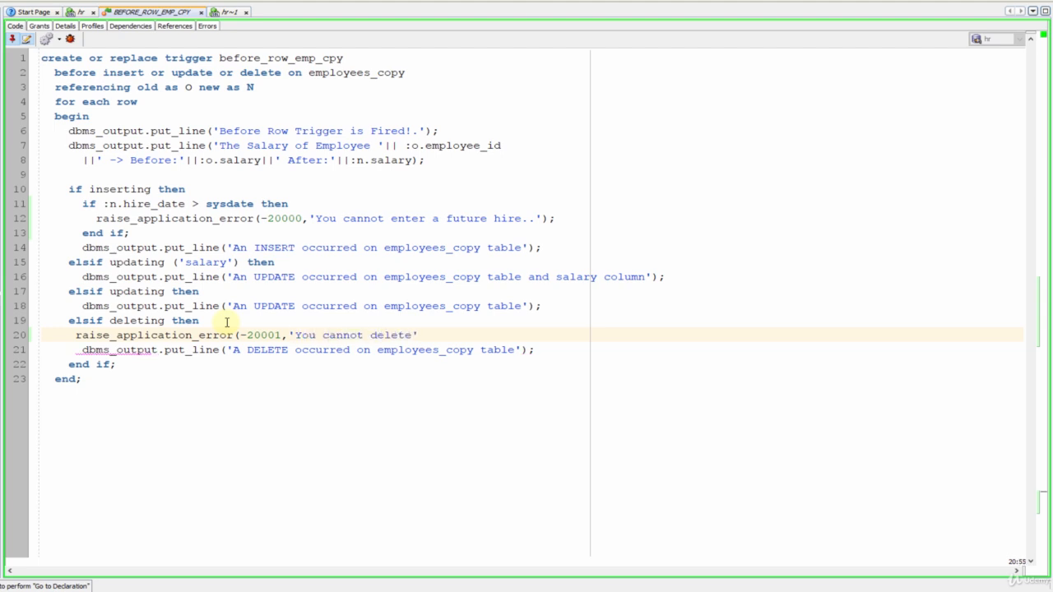
{"action": "type", "text": "from the employees_copy tabl"}
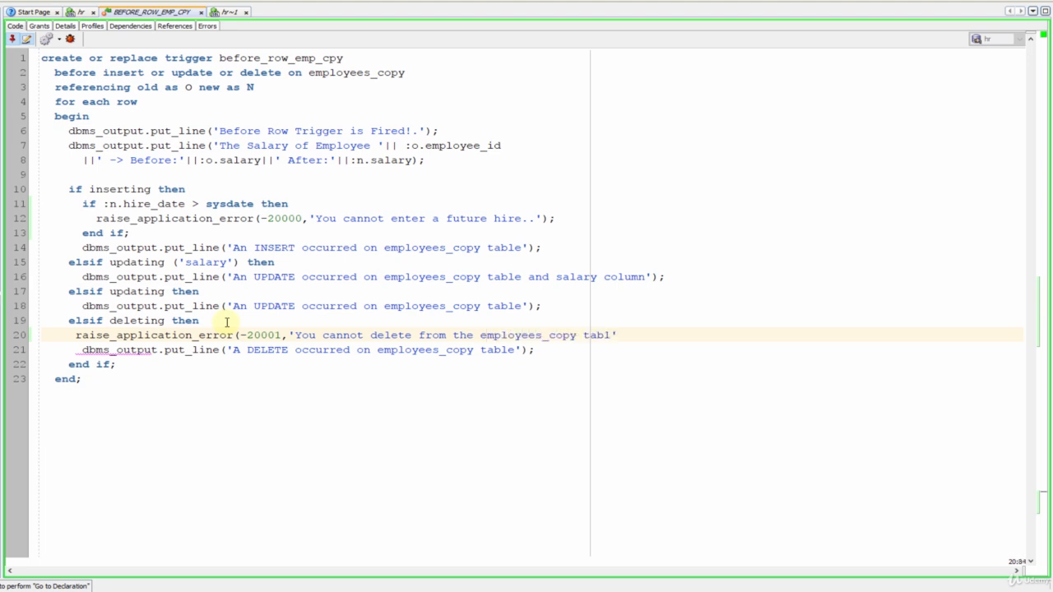
{"action": "type", "text": "e..');"}
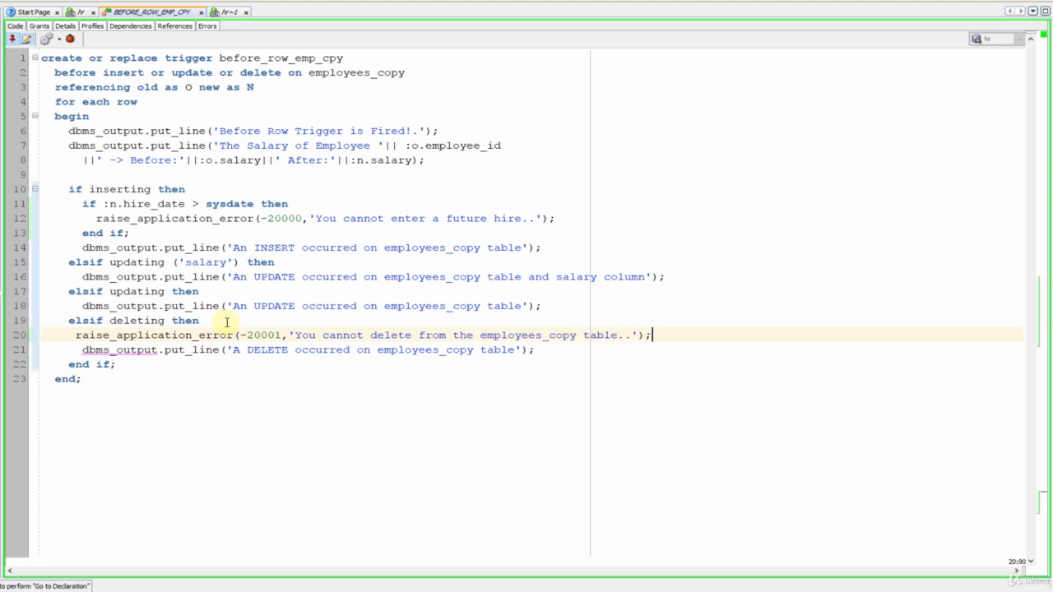
{"action": "left_click", "coordinate": [288, 262]}
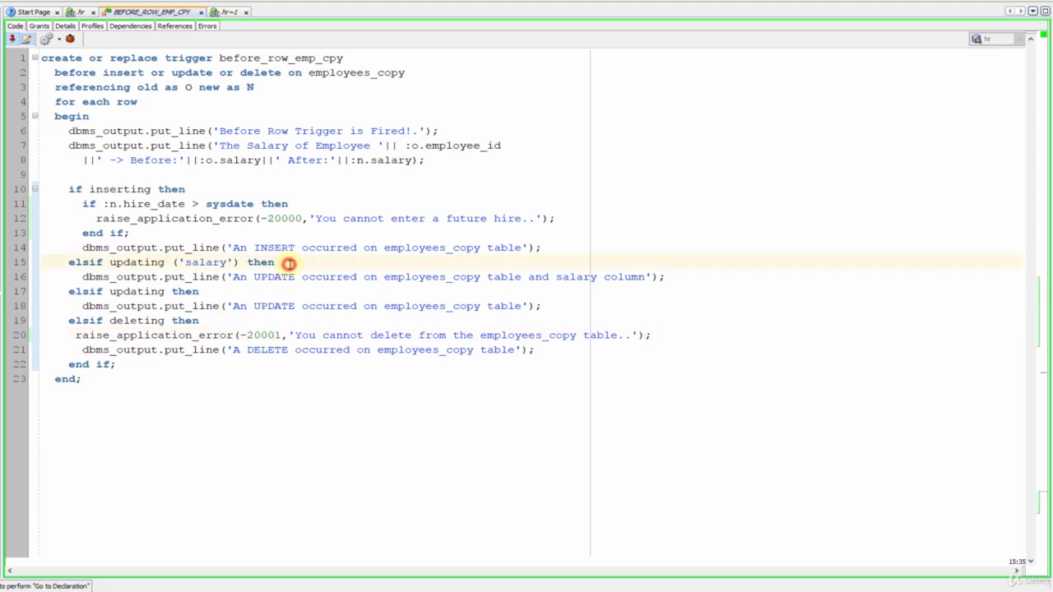
Step: Under elsif updating ('salary'), add an if :n.salary > 50000 then condition
{"action": "left_click", "coordinate": [276, 262]}
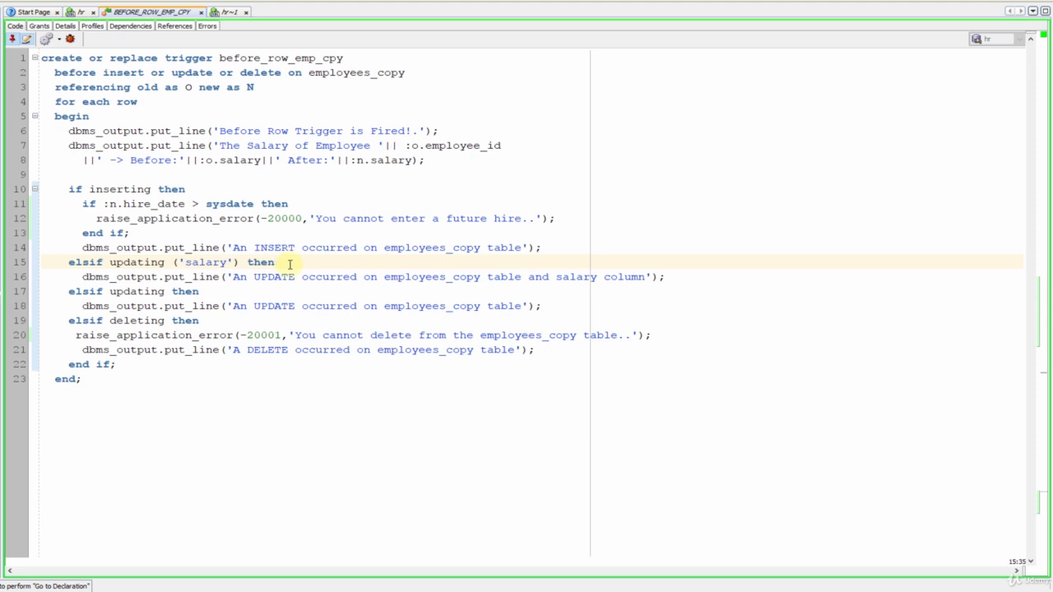
{"action": "type", "text": "if :"}
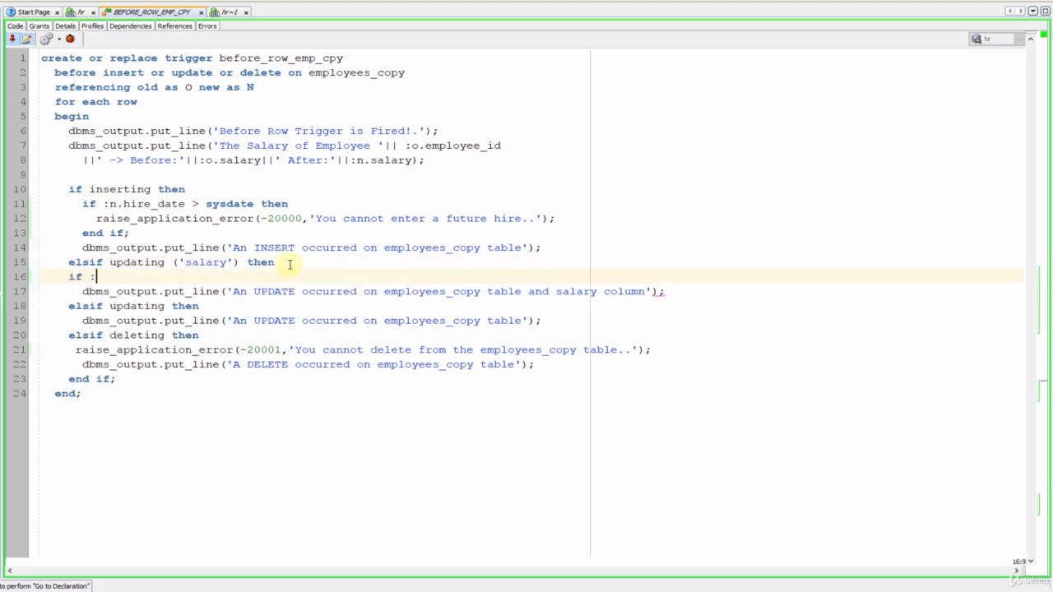
{"action": "type", "text": "n.salary >"}
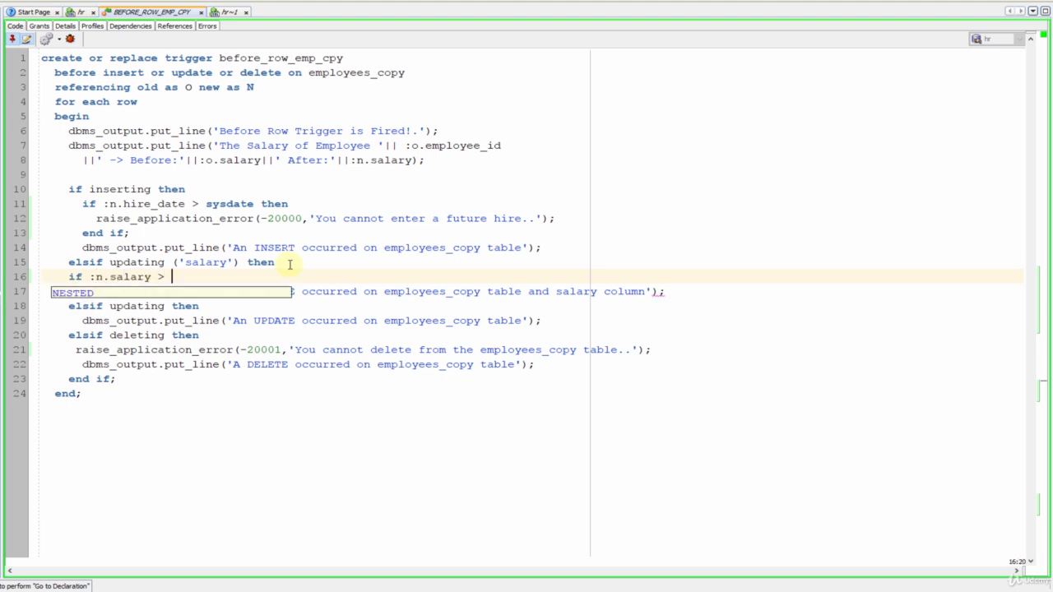
{"action": "type", "text": "50000"}
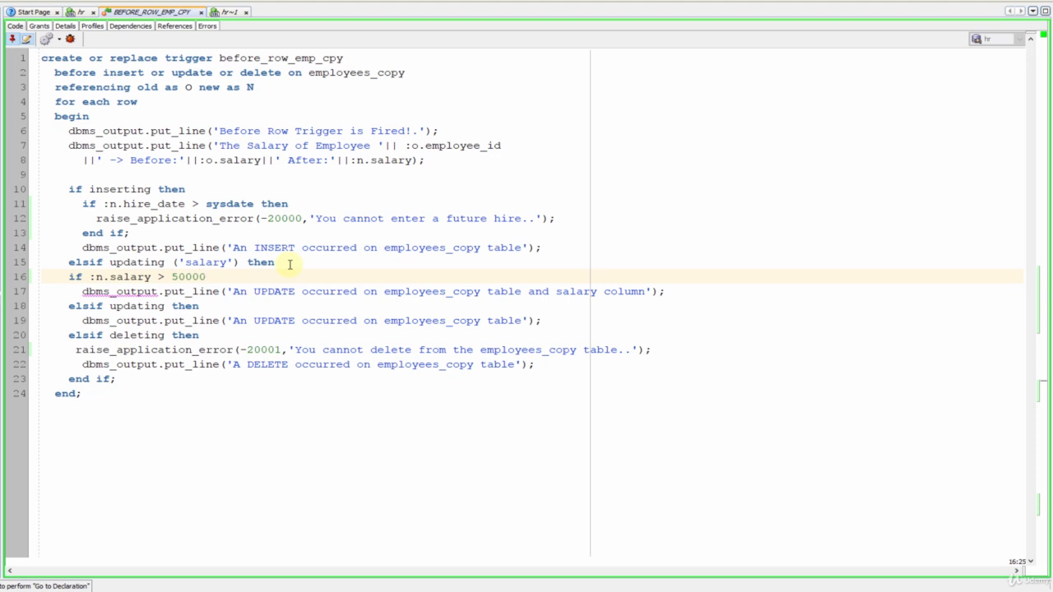
{"action": "type", "text": "the"}
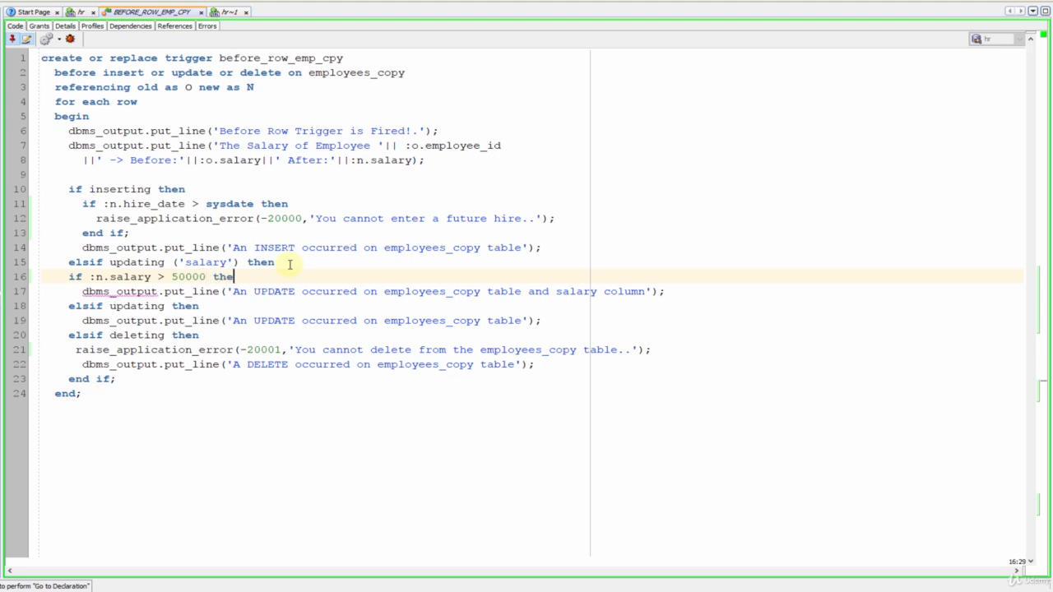
{"action": "key", "text": "Return"}
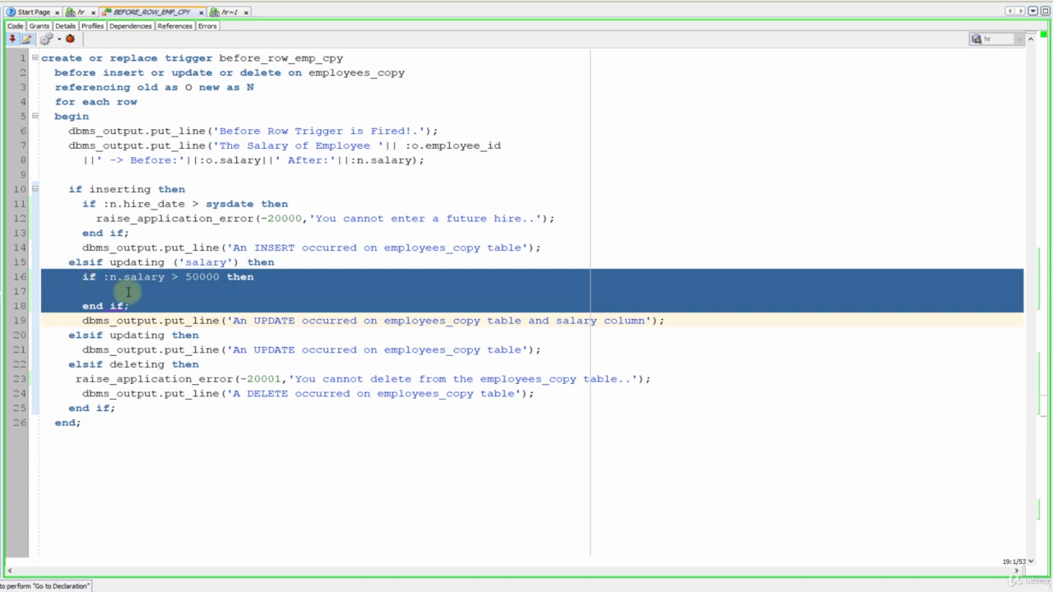
Step: Raise error -20002 'A salary cannot be higher than 50000..' inside it and compile the trigger
{"action": "left_click", "coordinate": [140, 291]}
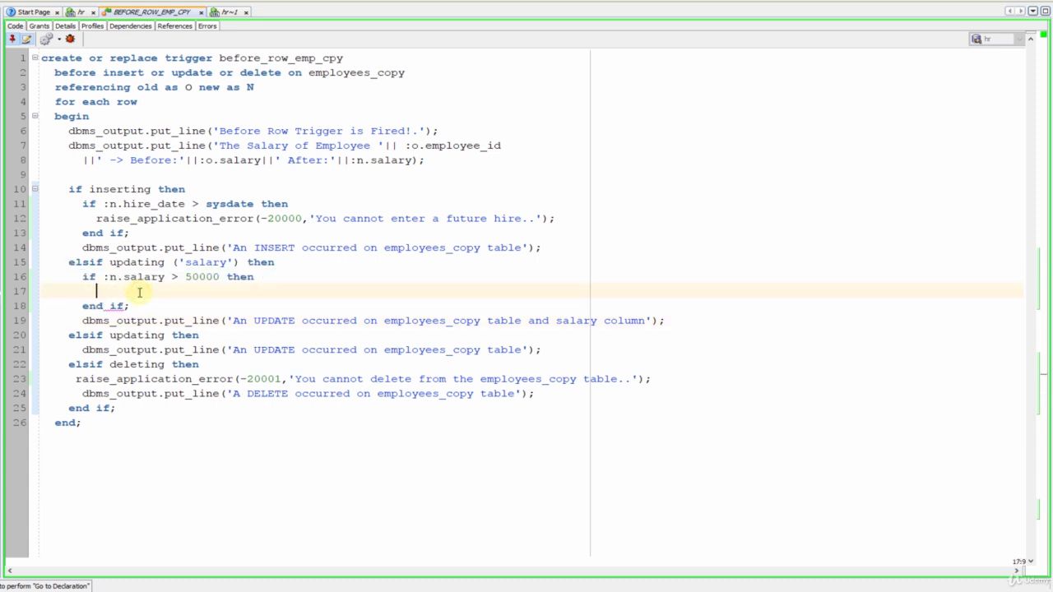
{"action": "type", "text": "raise_application_error(-20000,"}
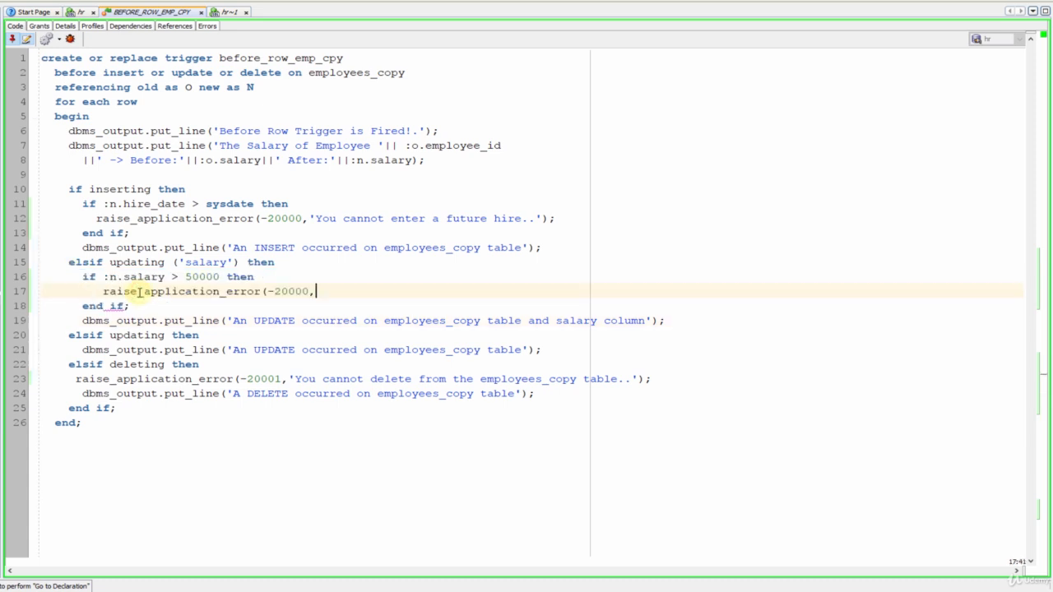
{"action": "mouse_move", "coordinate": [333, 303]}
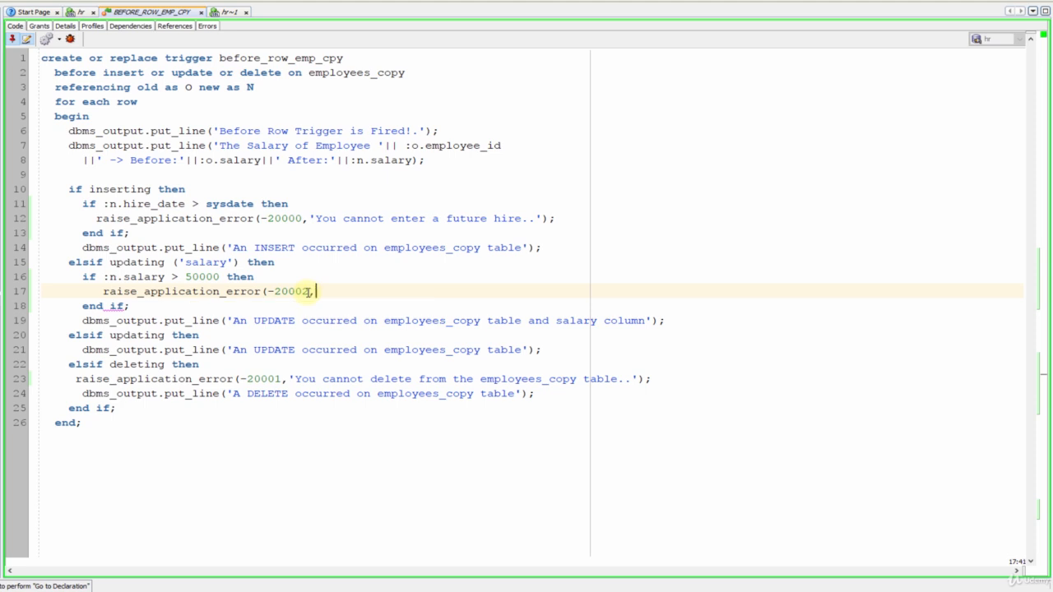
{"action": "type", "text": "'A salary cannot be"}
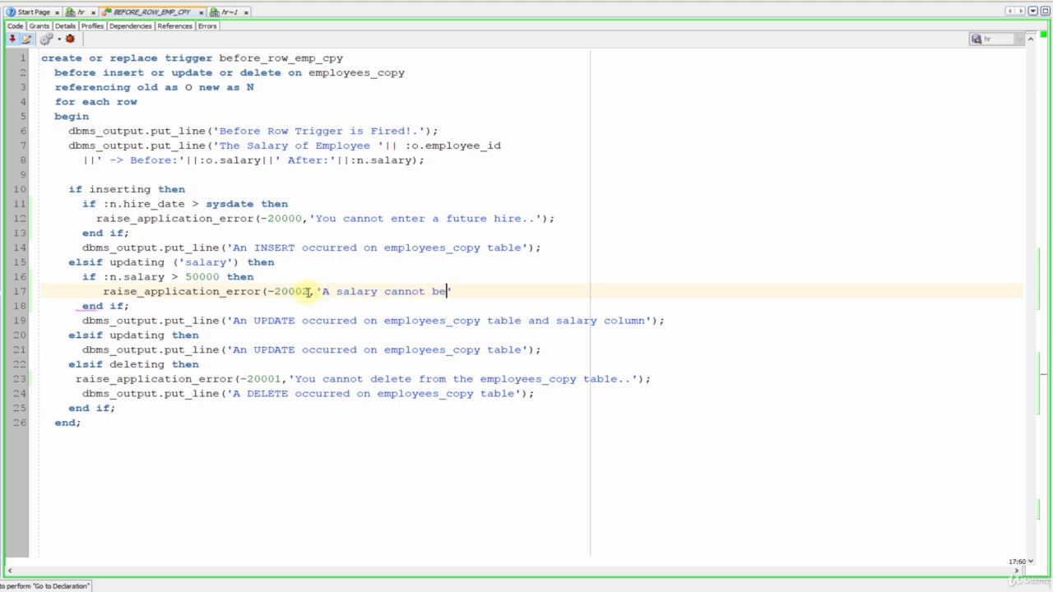
{"action": "type", "text": "higher tha"}
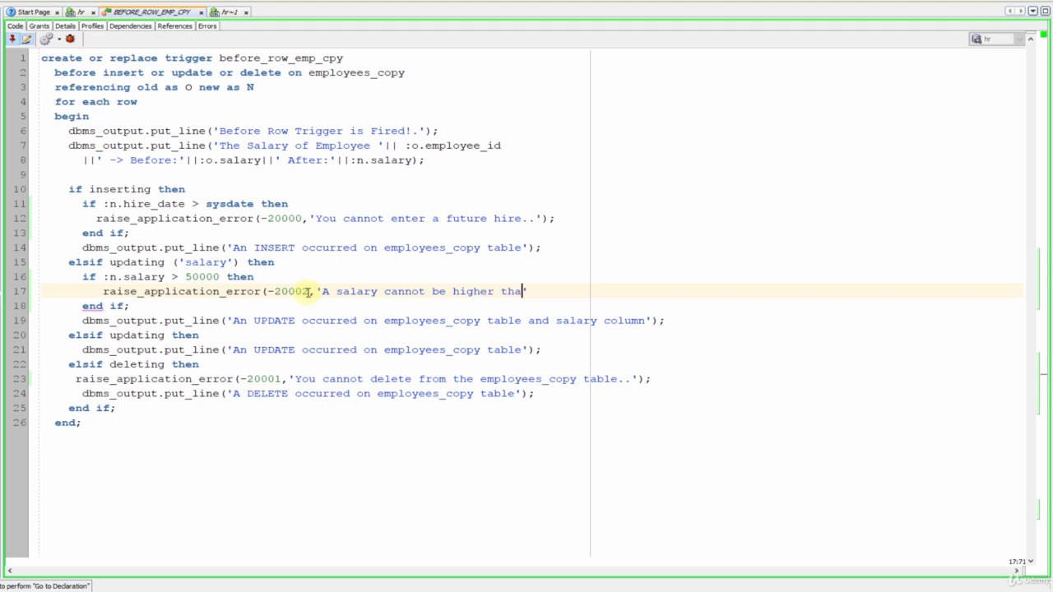
{"action": "type", "text": "n"}
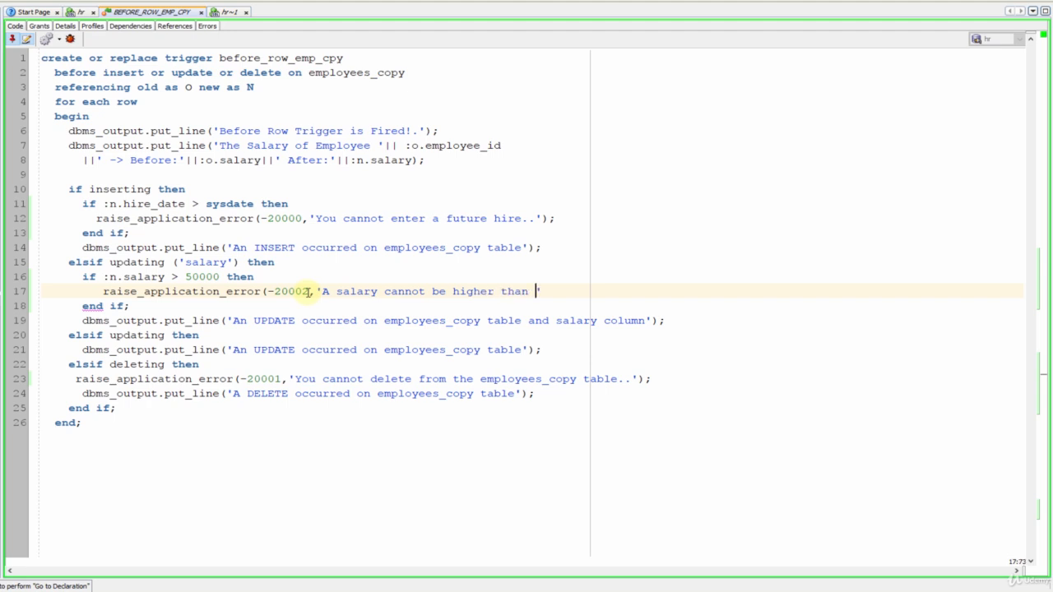
{"action": "type", "text": "50000.."}
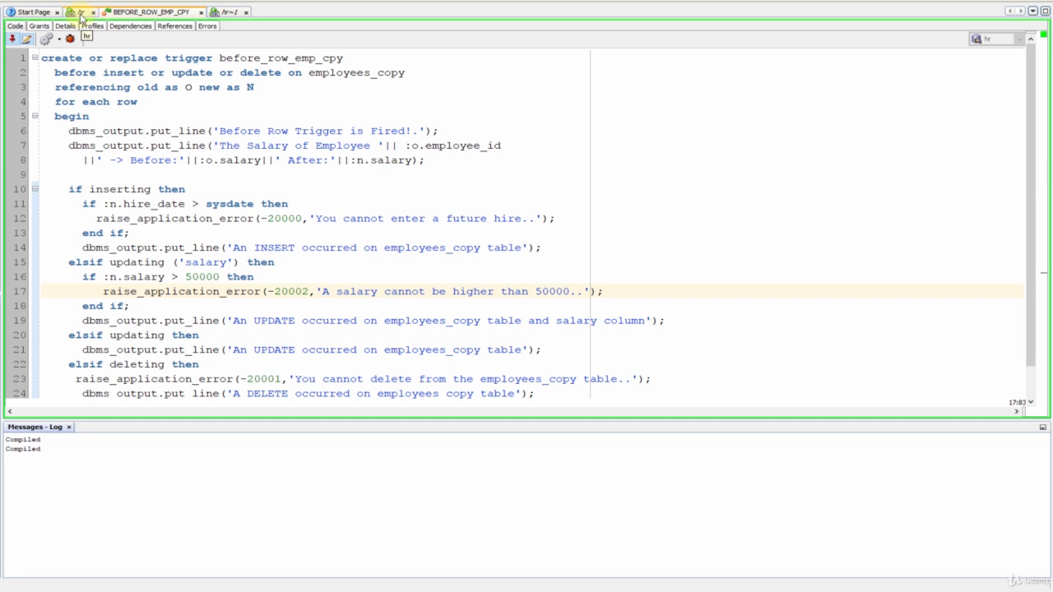
{"action": "left_click", "coordinate": [228, 12]}
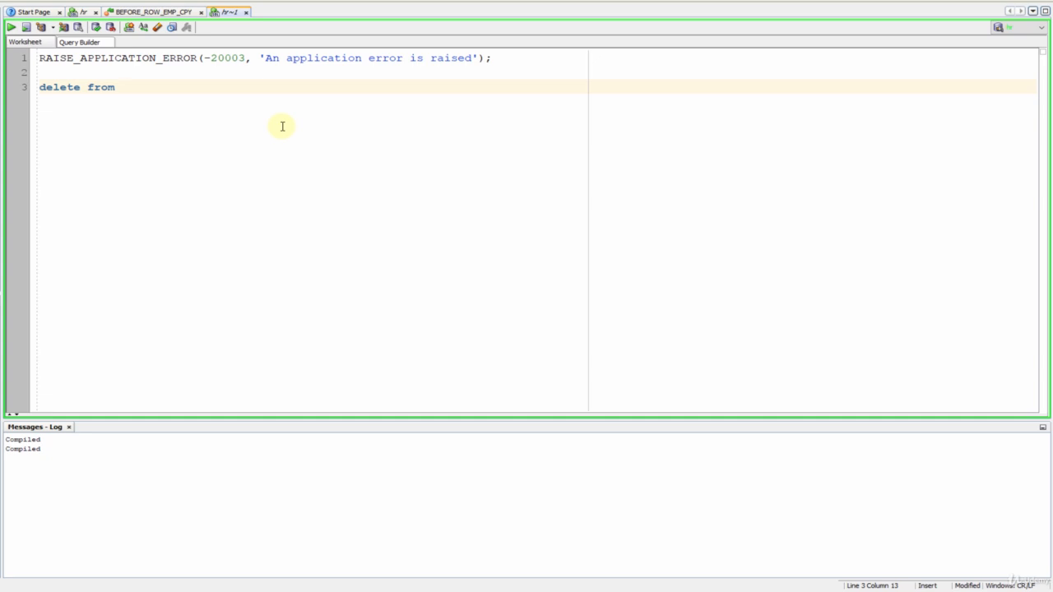
Step: Complete delete from employees_copy; with a / and run it, getting ORA-20001
{"action": "type", "text": "employees"}
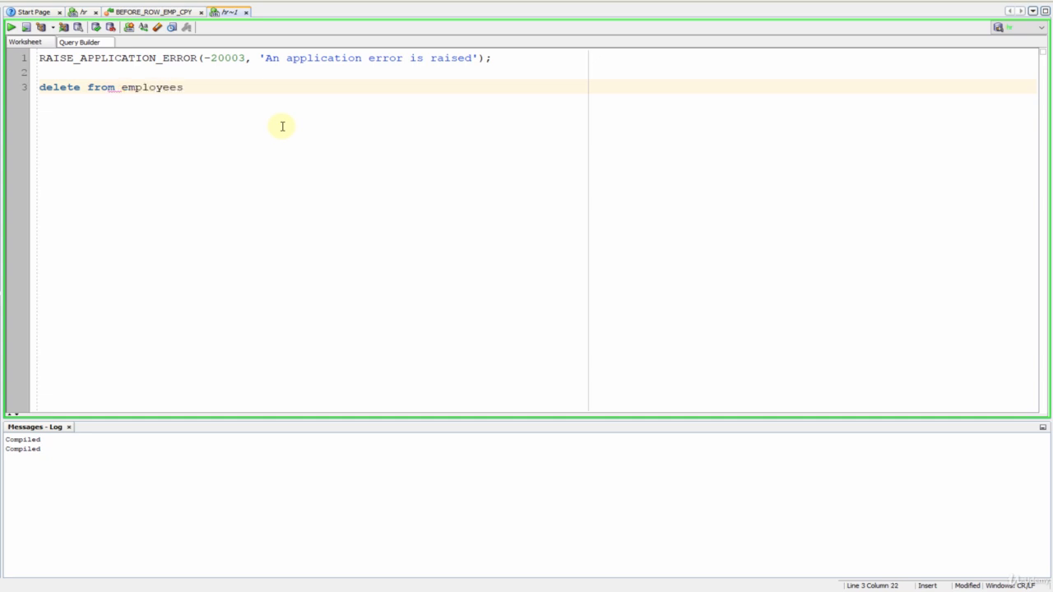
{"action": "type", "text": "_copy;"}
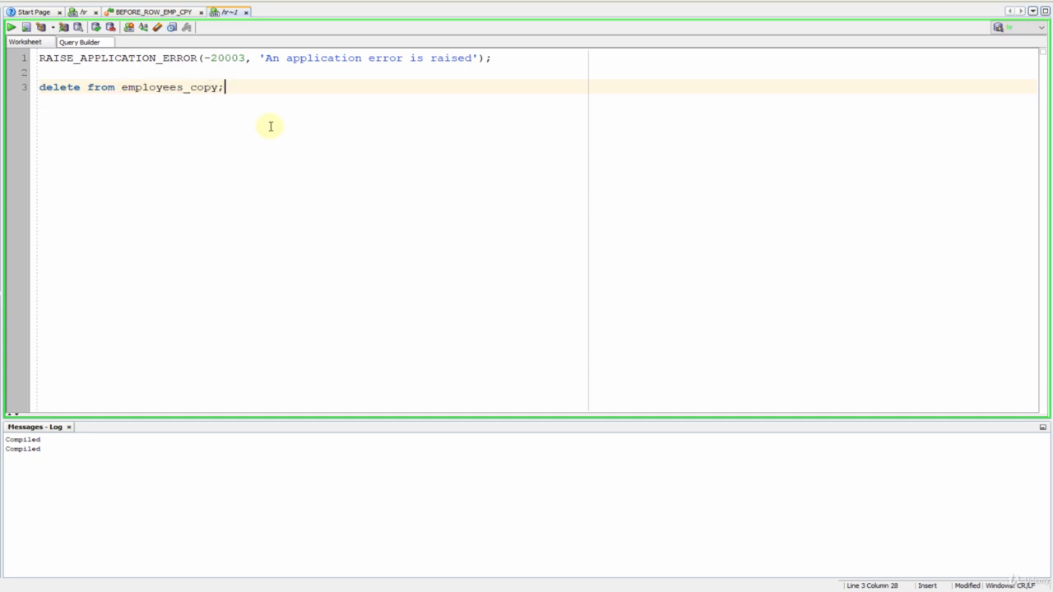
{"action": "type", "text": "/"}
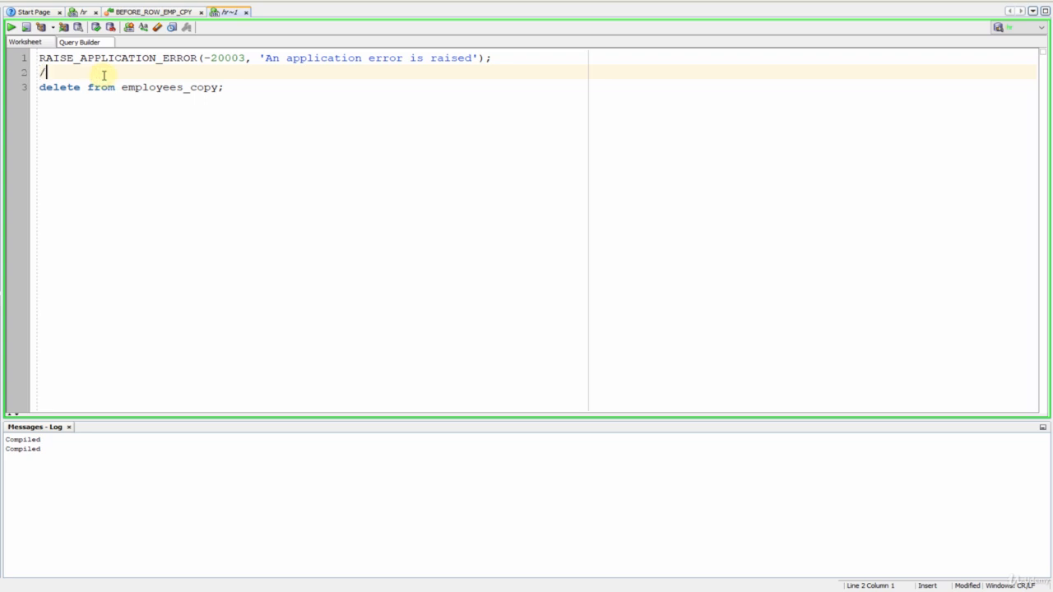
{"action": "left_click", "coordinate": [46, 87]}
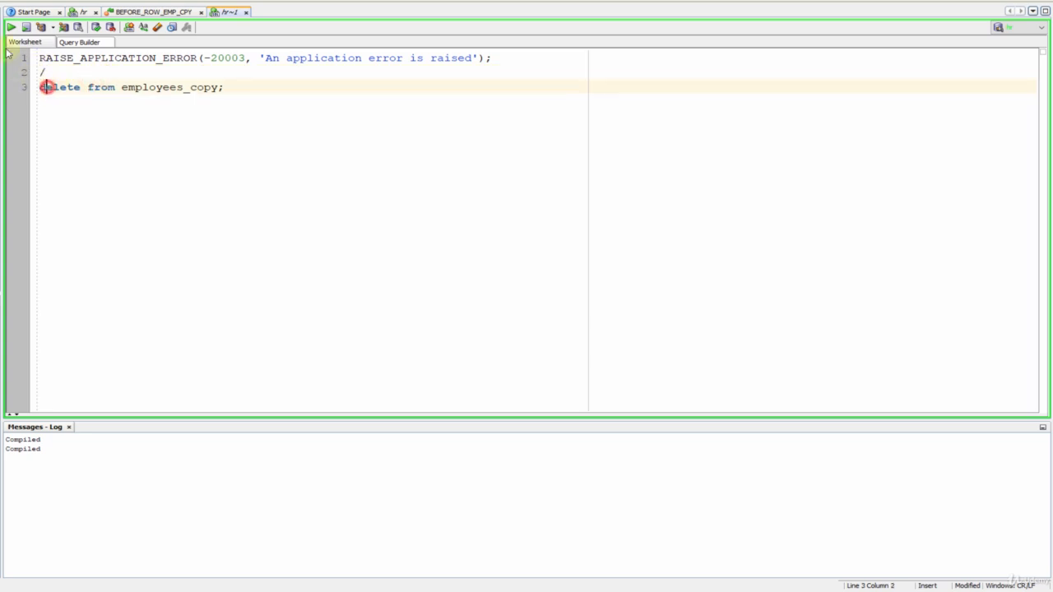
{"action": "left_click", "coordinate": [12, 27]}
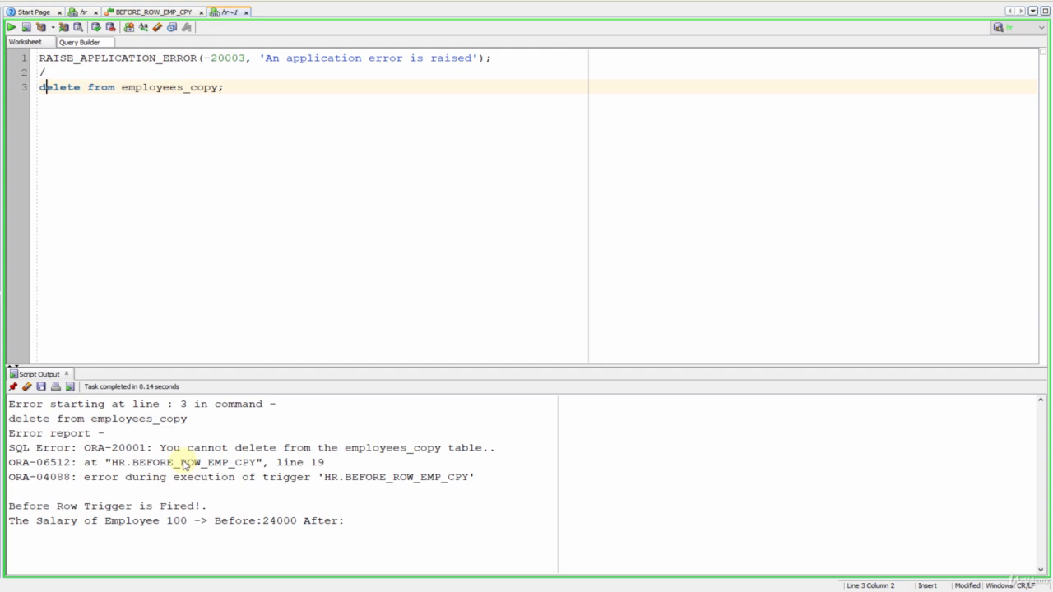
{"action": "mouse_move", "coordinate": [156, 454]}
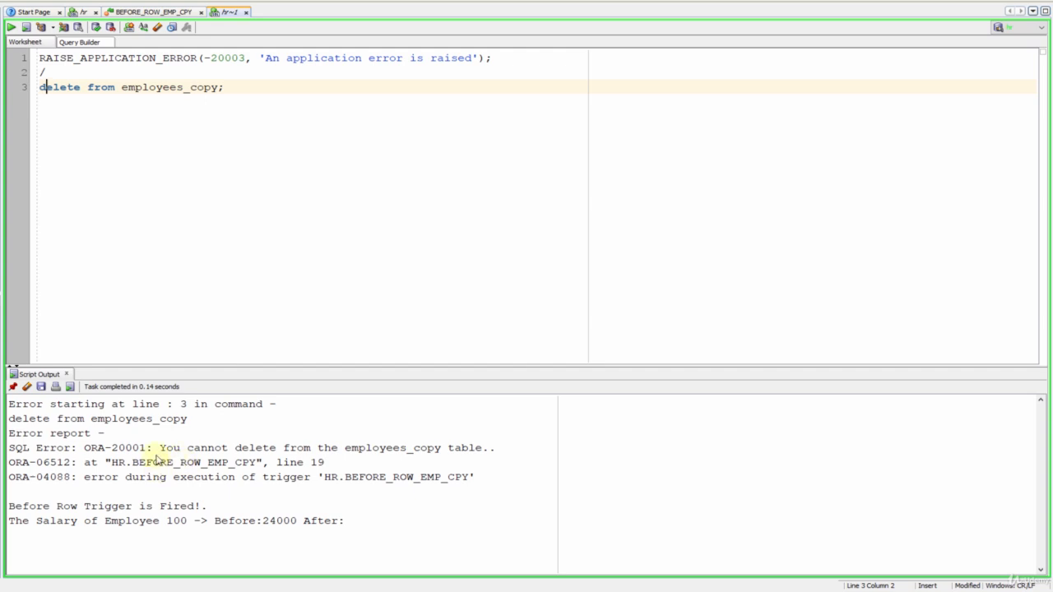
{"action": "mouse_move", "coordinate": [304, 394]}
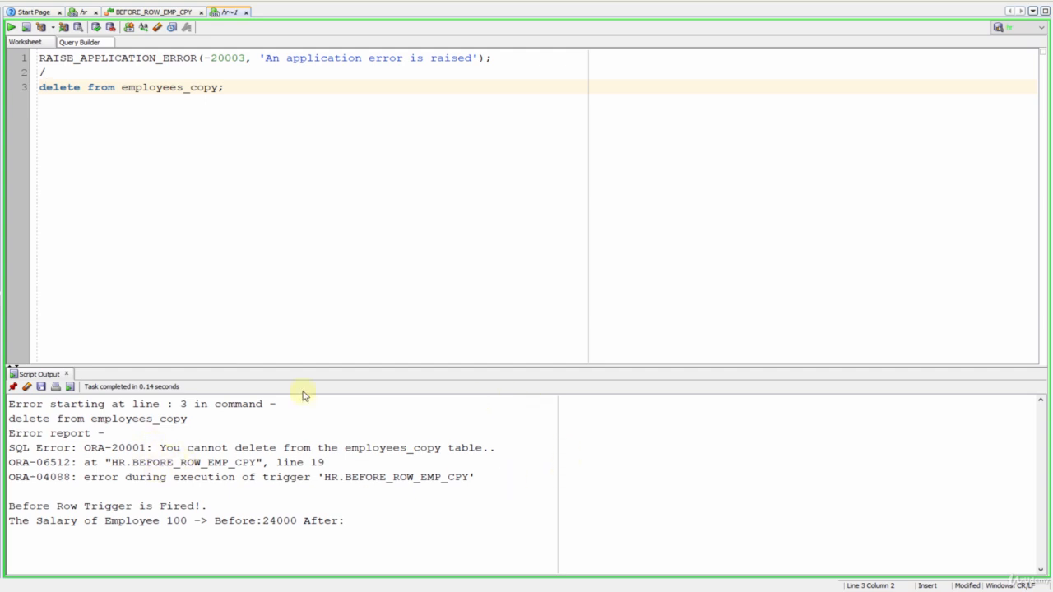
{"action": "mouse_move", "coordinate": [302, 447]}
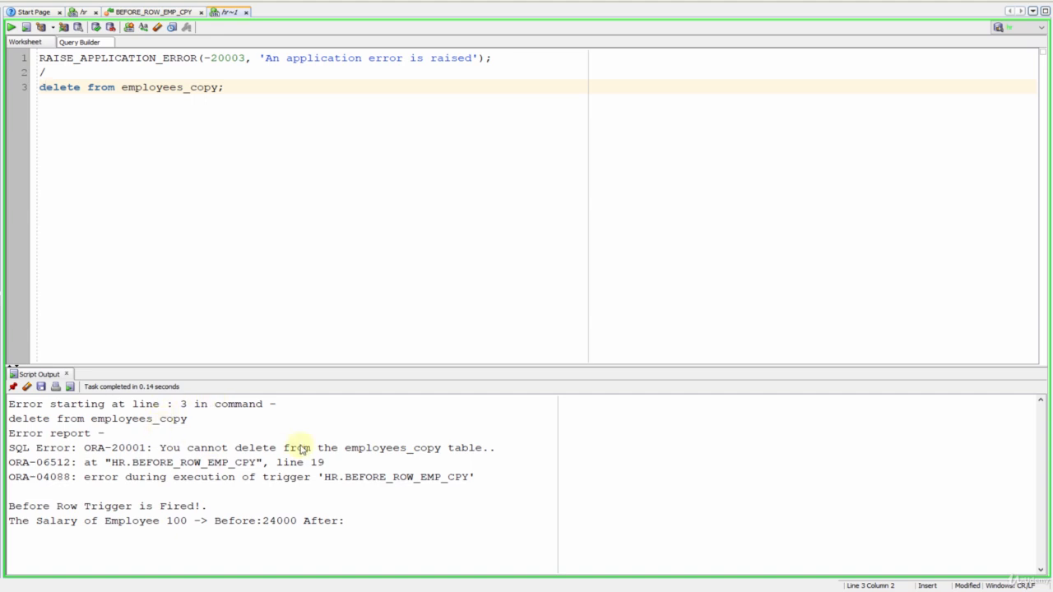
{"action": "left_click", "coordinate": [46, 87]}
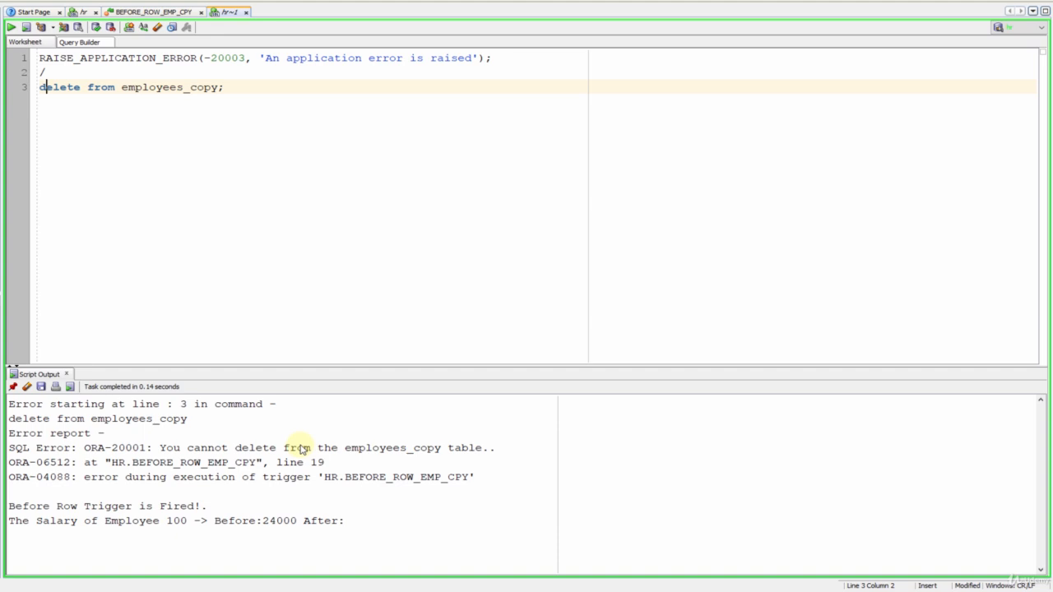
{"action": "mouse_move", "coordinate": [385, 244]}
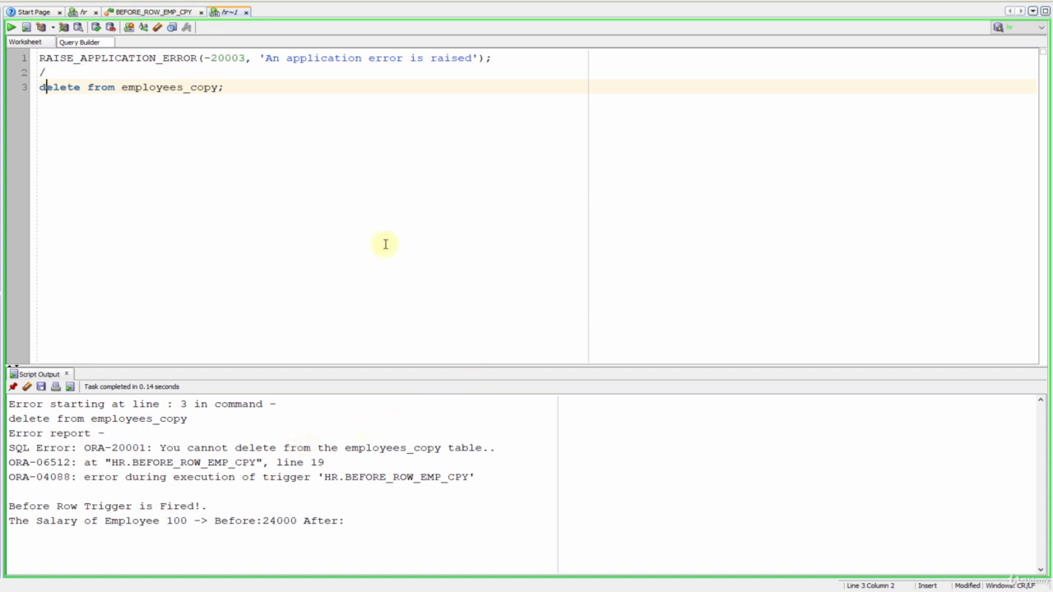
Step: Write update employees_copy set salary = 60000; and run it, getting ORA-20002
{"action": "key", "text": "Return"}
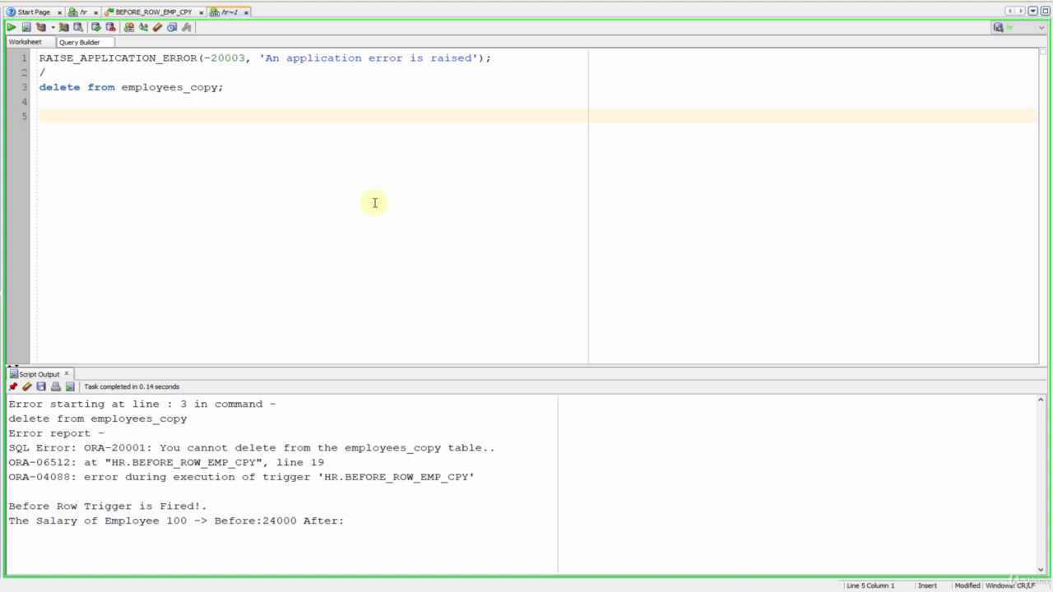
{"action": "type", "text": "update"}
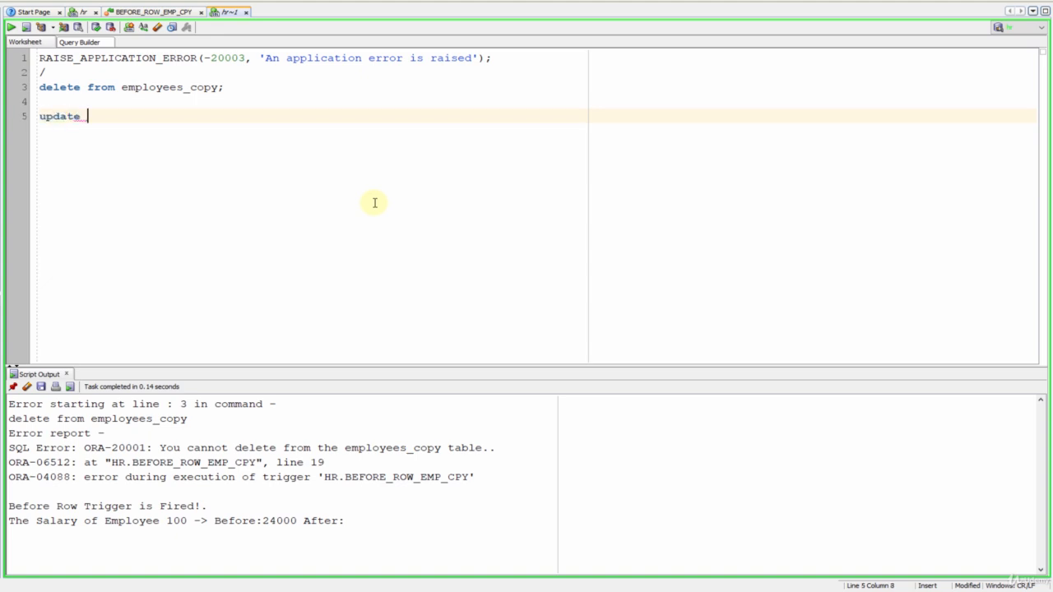
{"action": "type", "text": "employees"}
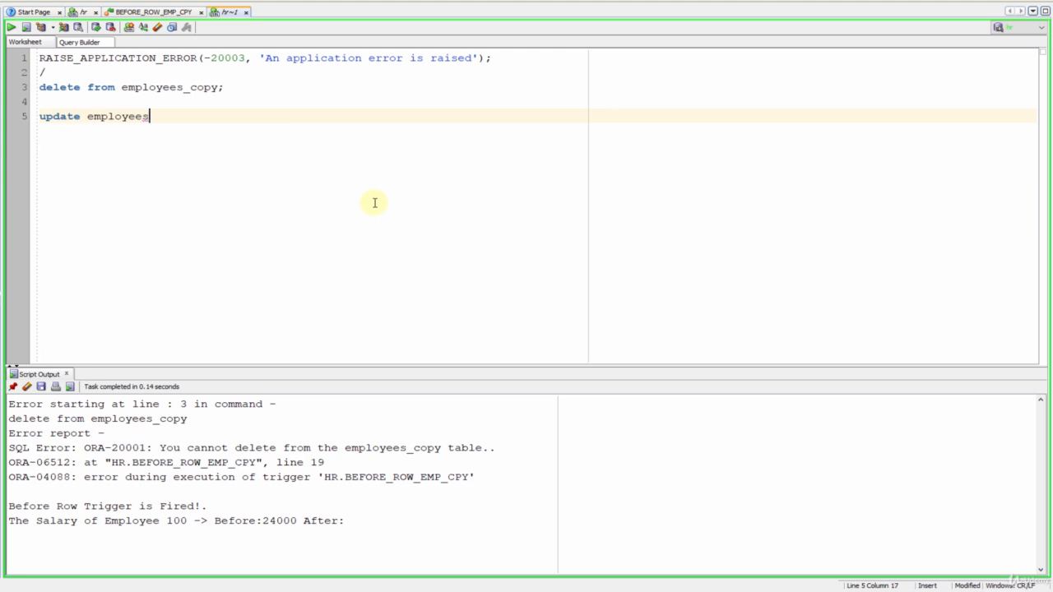
{"action": "type", "text": "_copy set"}
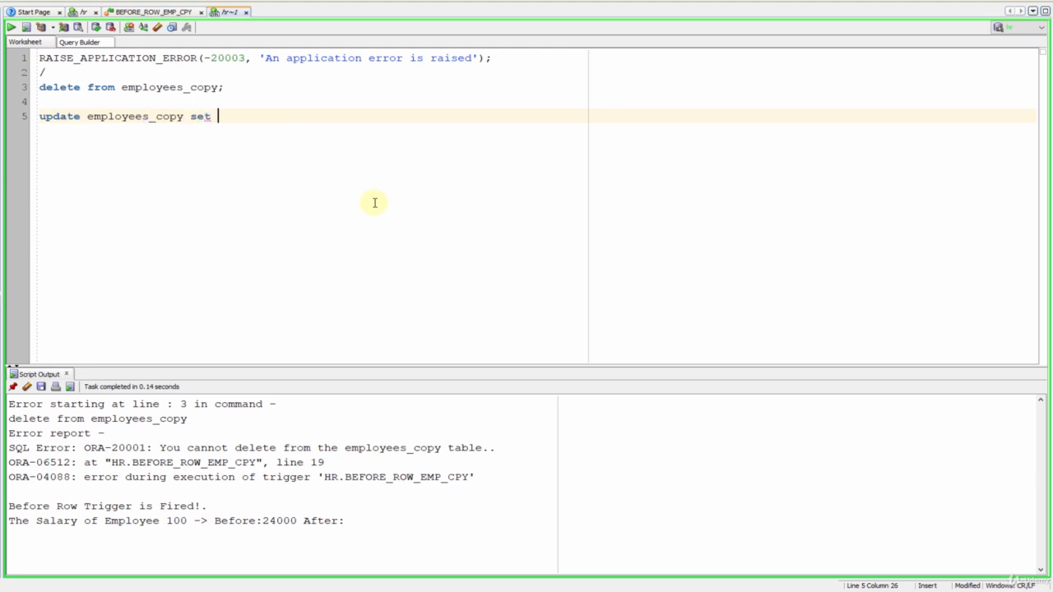
{"action": "type", "text": "salary ="}
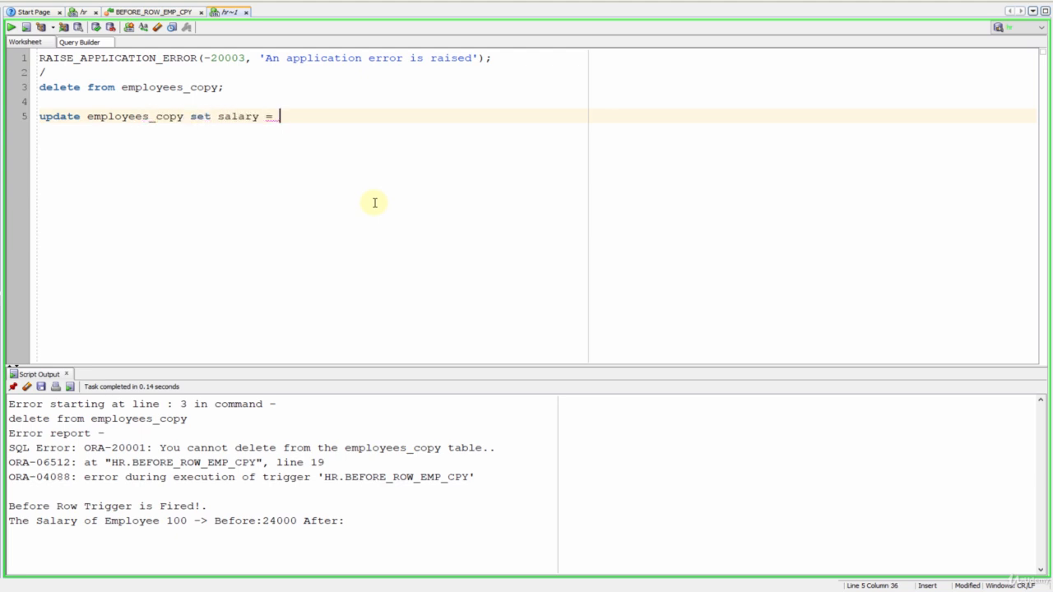
{"action": "type", "text": "600"}
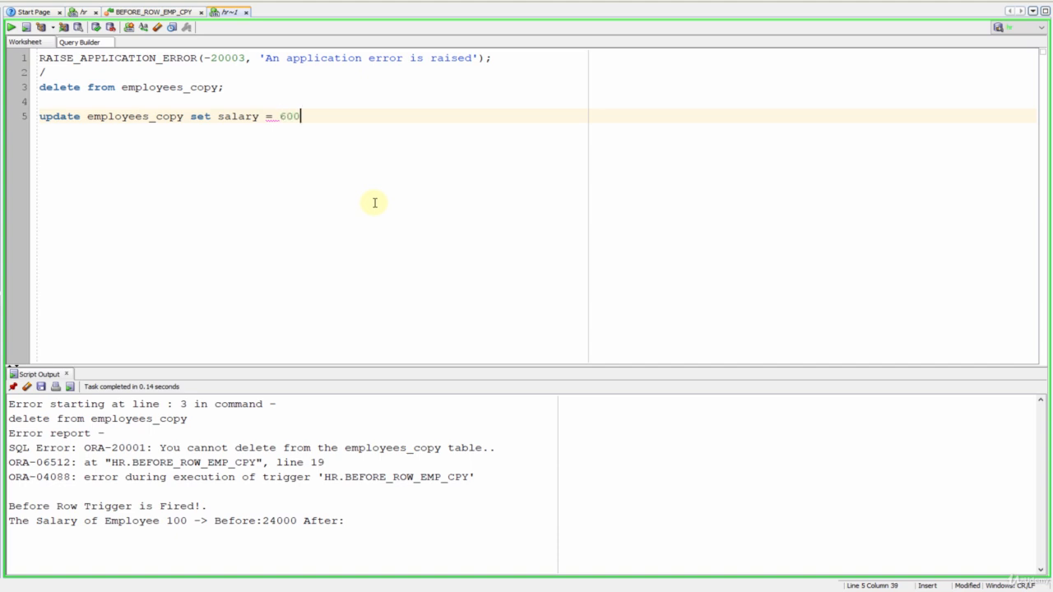
{"action": "type", "text": "00;"}
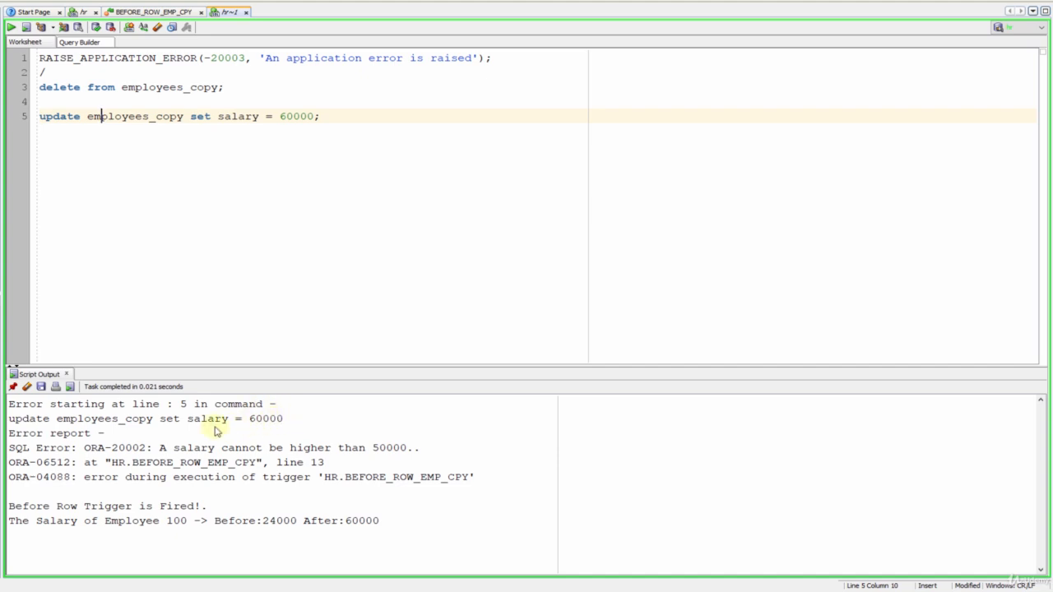
{"action": "mouse_move", "coordinate": [378, 436]}
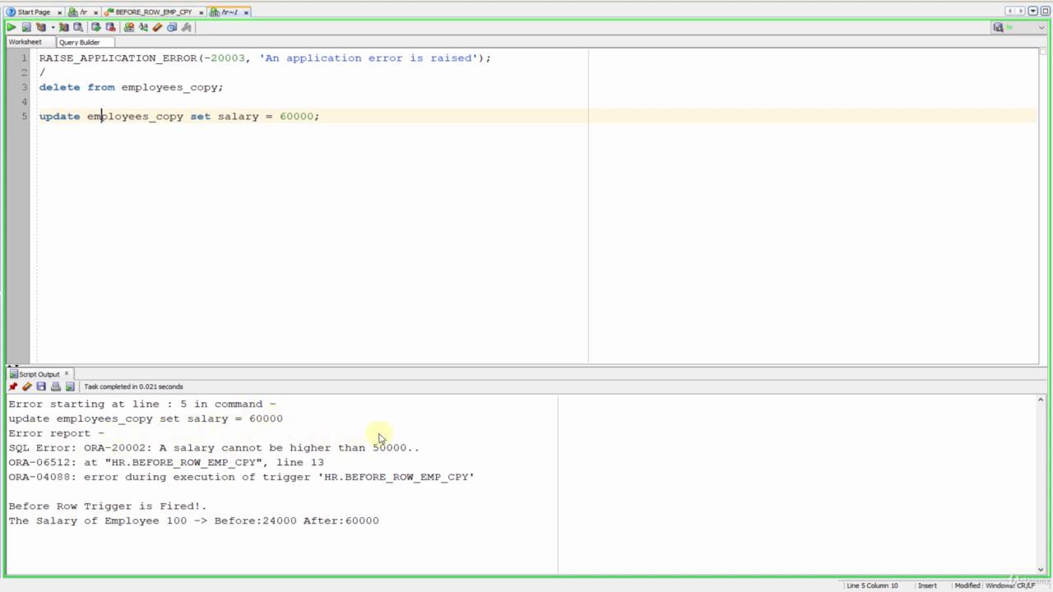
{"action": "mouse_move", "coordinate": [415, 431]}
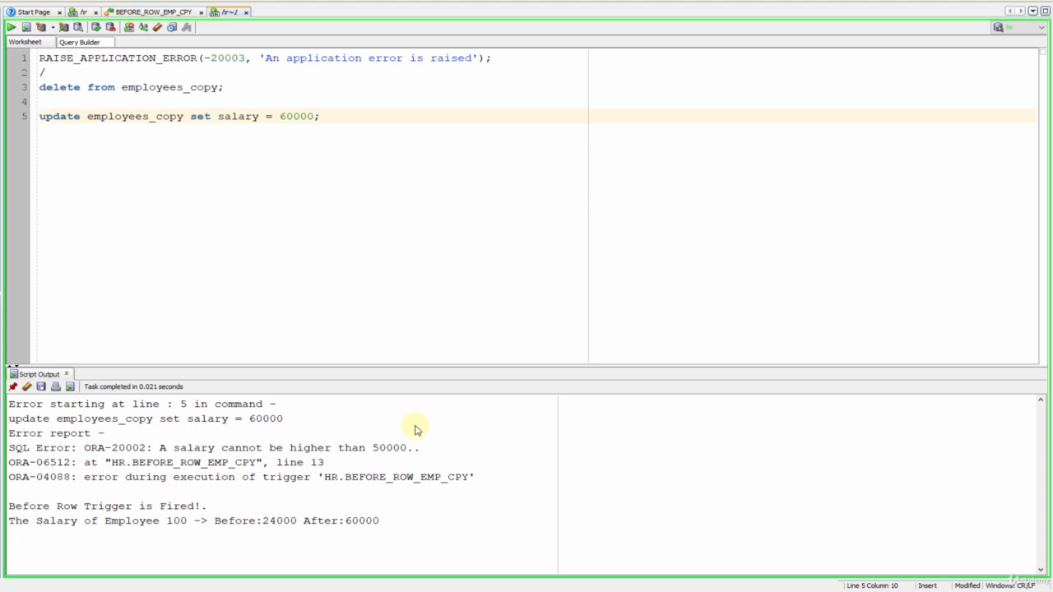
{"action": "left_click", "coordinate": [99, 116]}
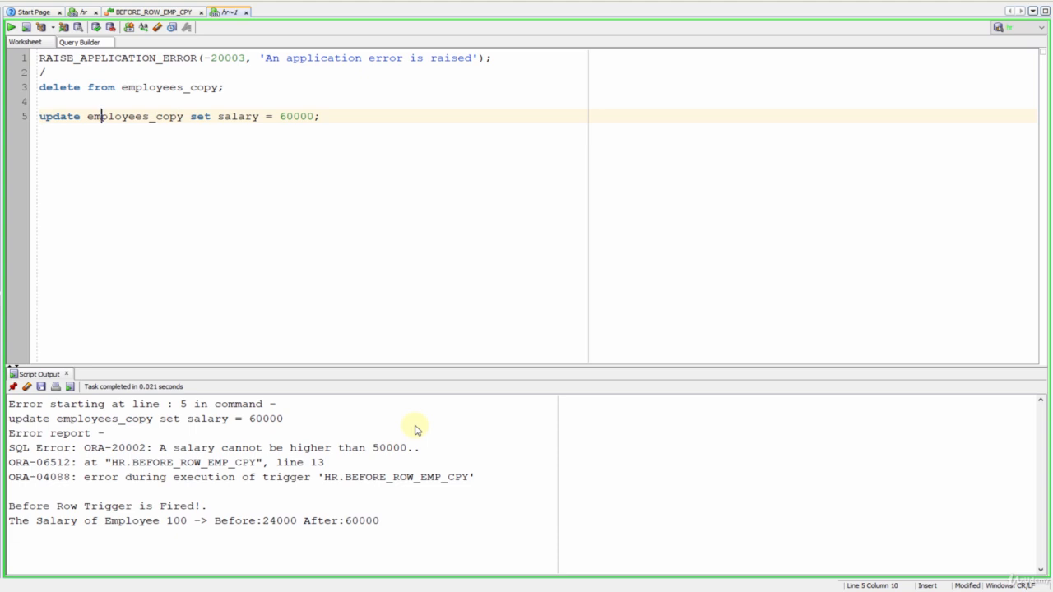
{"action": "mouse_move", "coordinate": [290, 421]}
{"action": "type", "text": "4"}
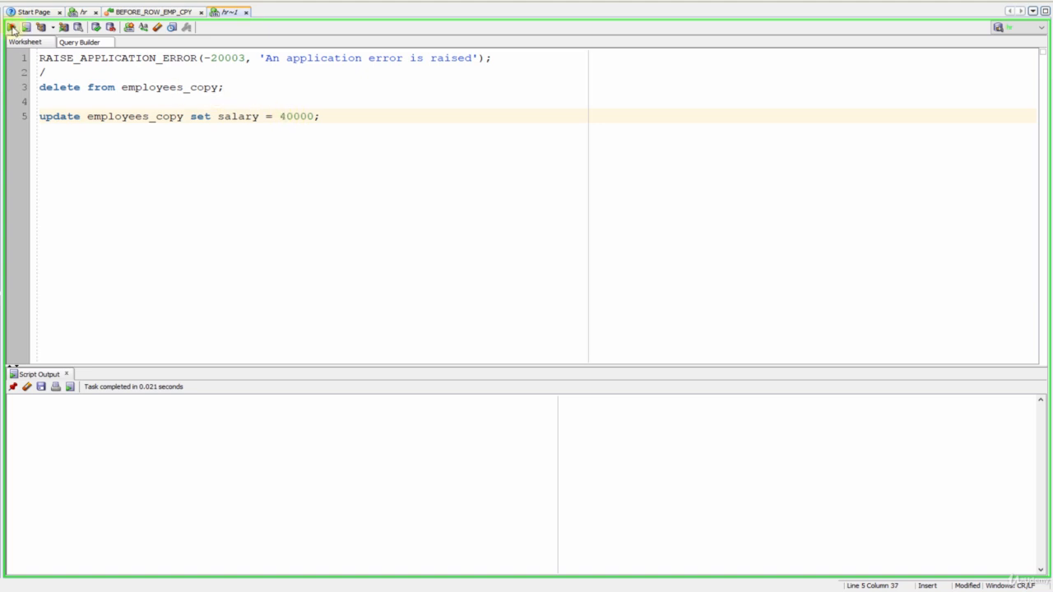
Step: Run the update with salary 40000, which succeeds for every employee row
{"action": "left_click", "coordinate": [12, 26]}
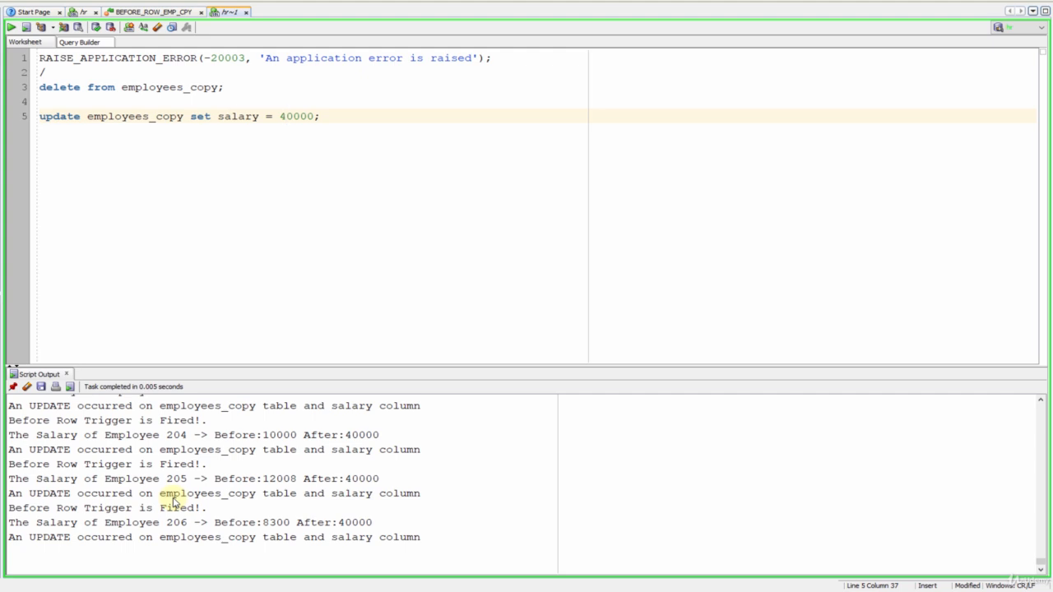
{"action": "left_click", "coordinate": [286, 115]}
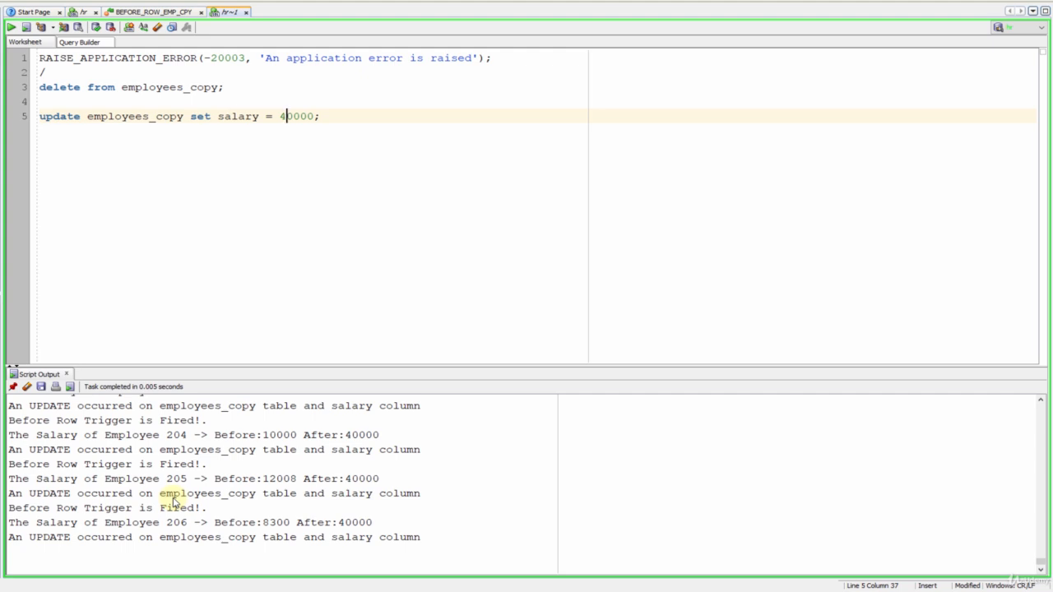